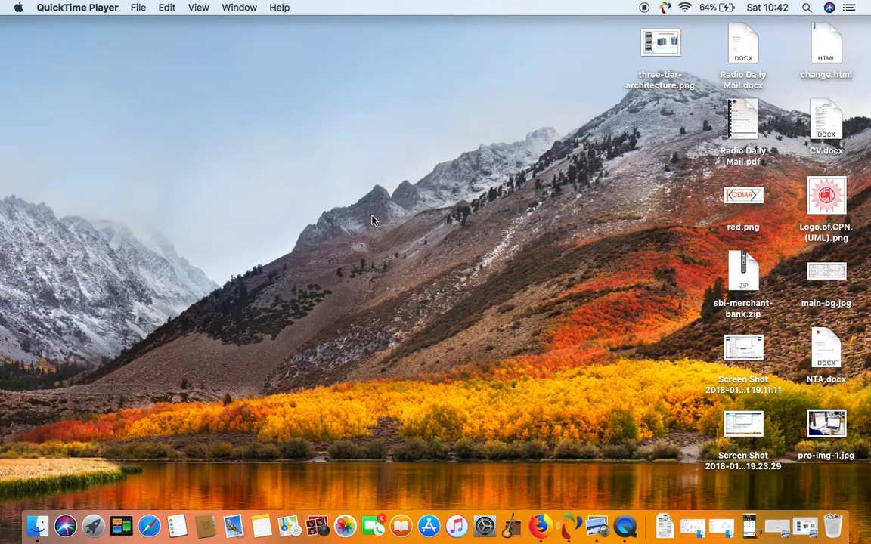
mouse_move(176, 526)
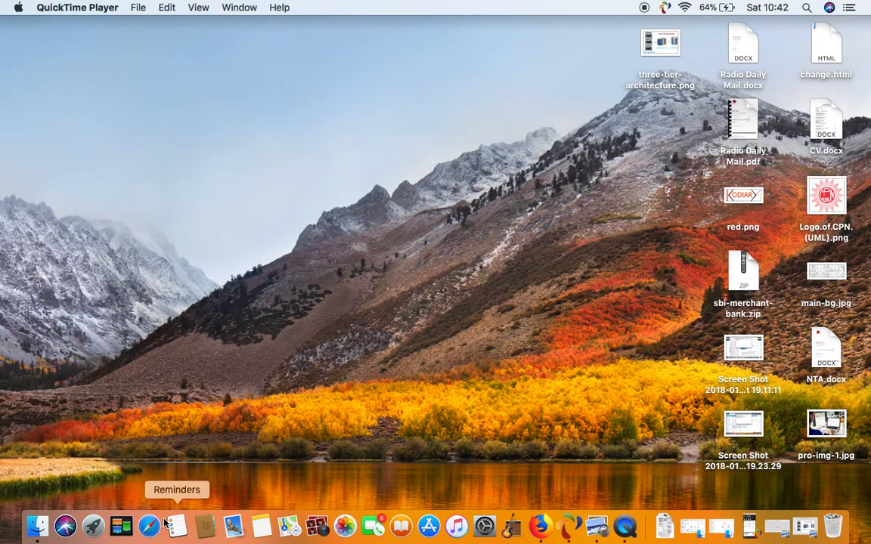
mouse_move(596, 526)
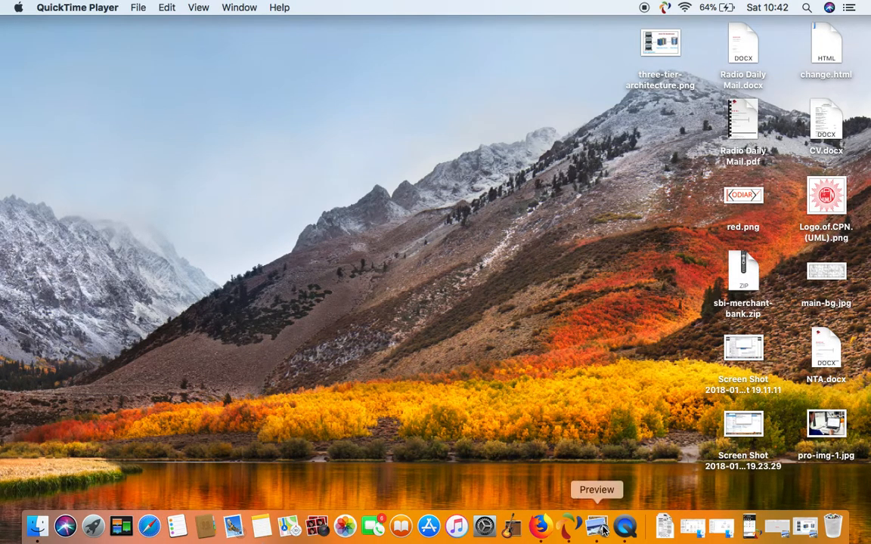
Step: Show the three-tier-architecture.png diagram with client, application server and data source tiers
double_click(659, 43)
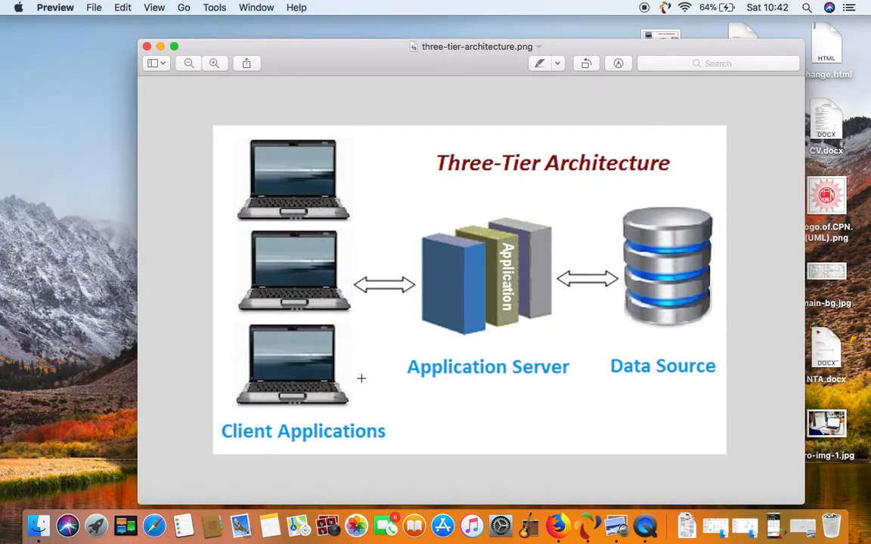
mouse_move(372, 139)
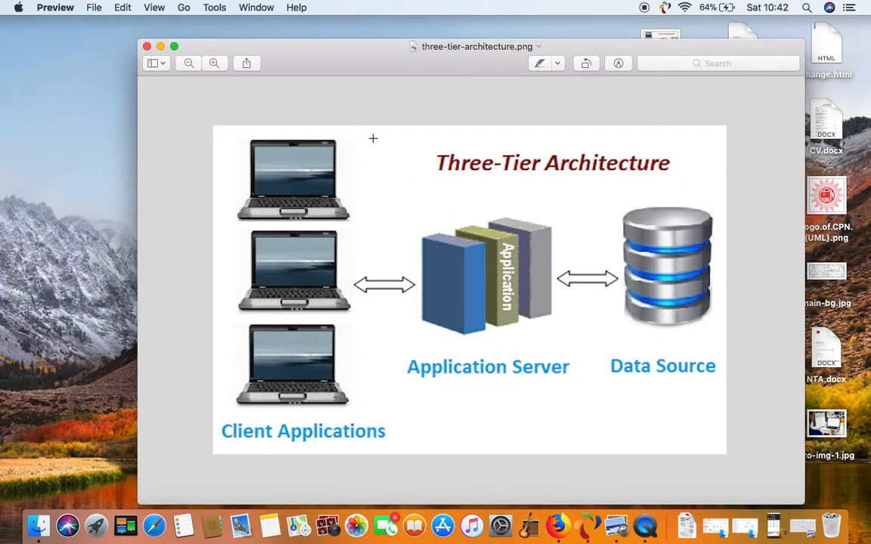
mouse_move(406, 374)
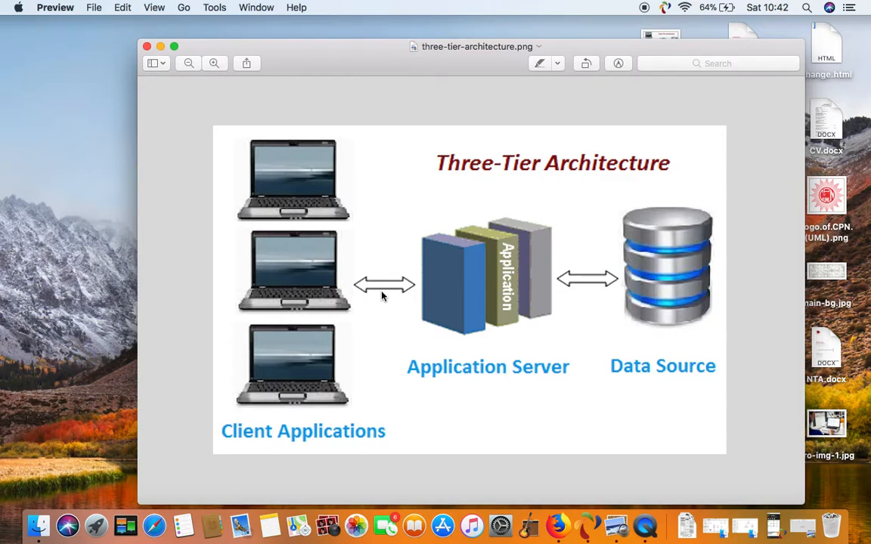
mouse_move(263, 447)
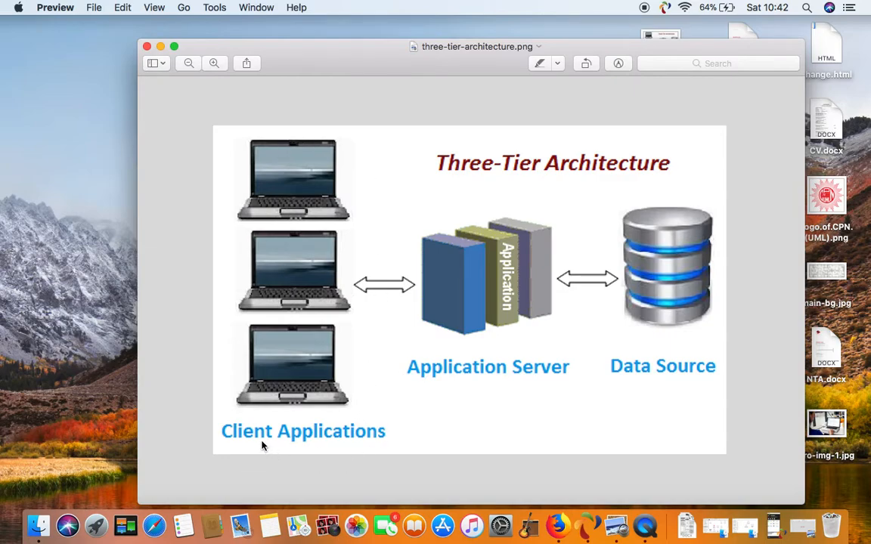
mouse_move(347, 381)
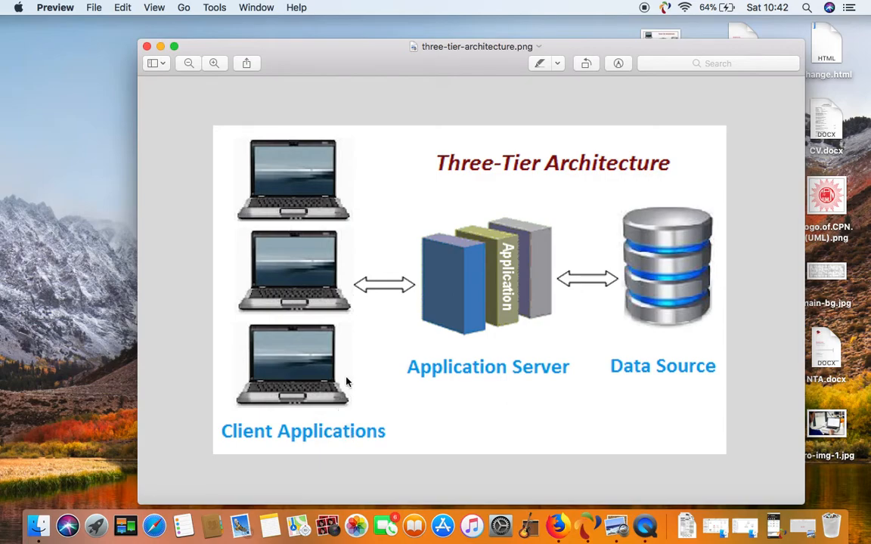
mouse_move(517, 285)
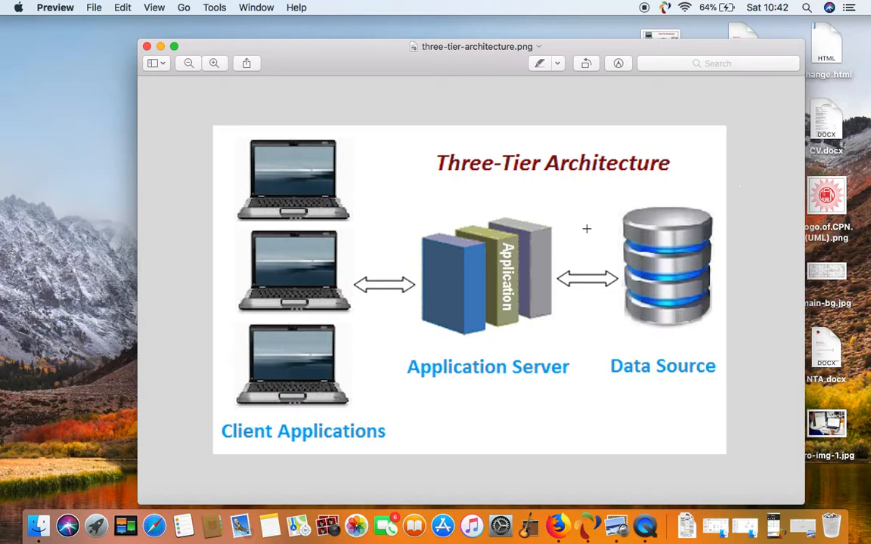
mouse_move(759, 363)
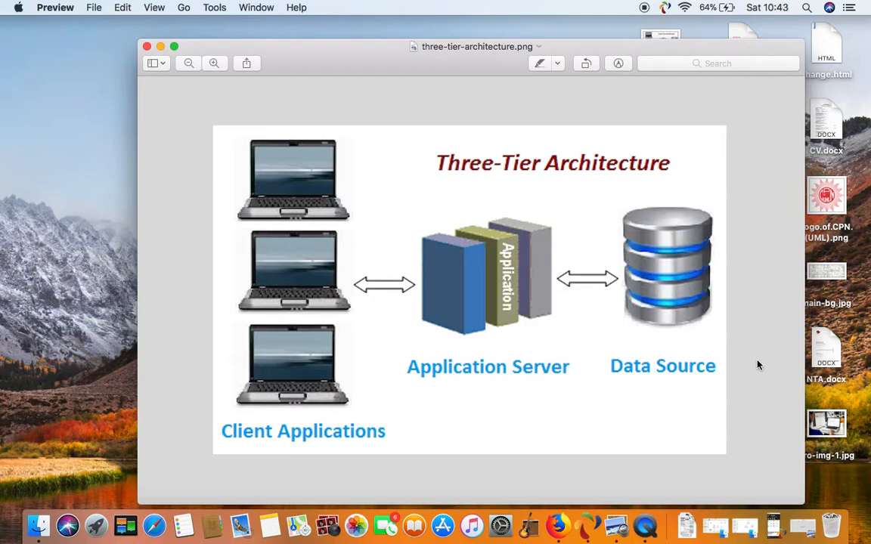
mouse_move(558, 505)
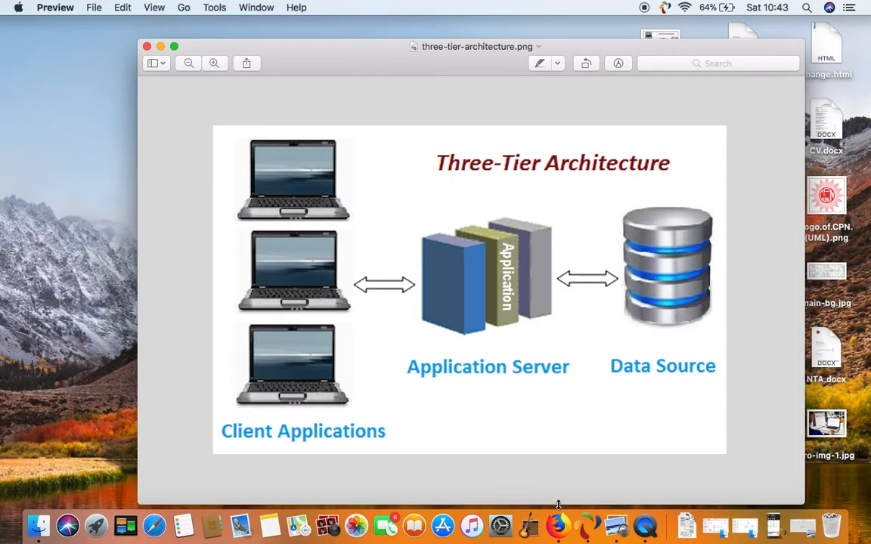
mouse_move(558, 524)
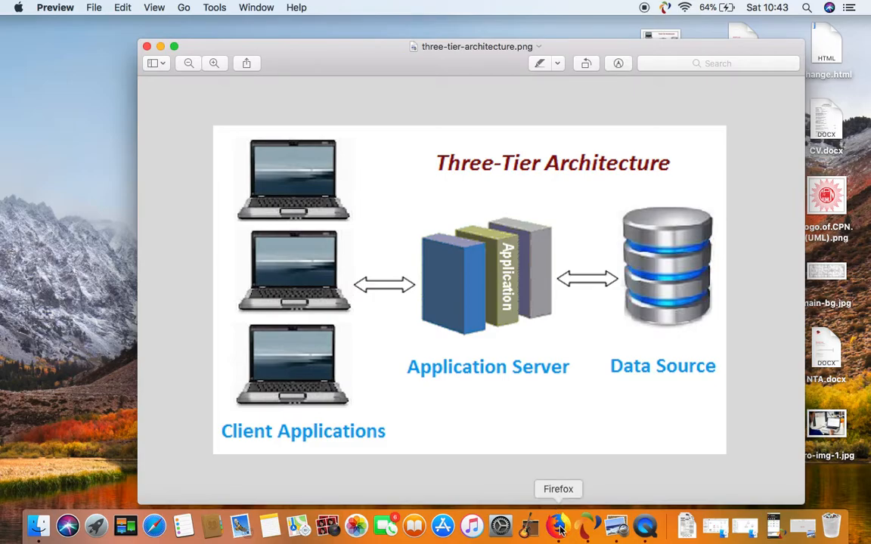
Step: Return to the Facebook login page in Firefox and focus the Email or Phone field
click(558, 525)
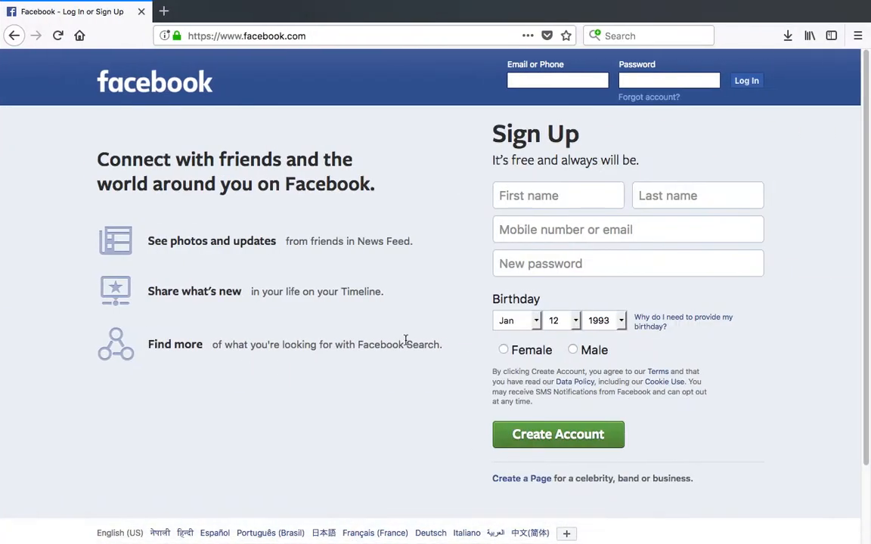
mouse_move(372, 514)
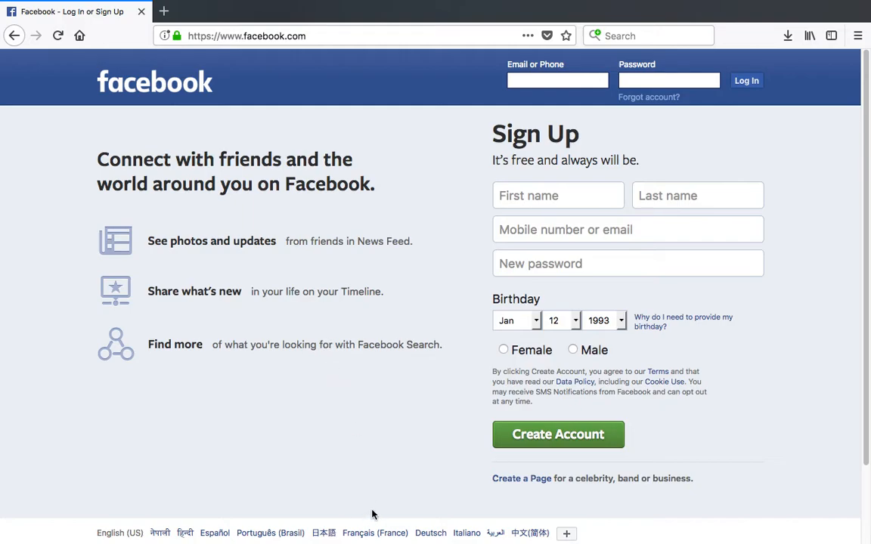
mouse_move(713, 526)
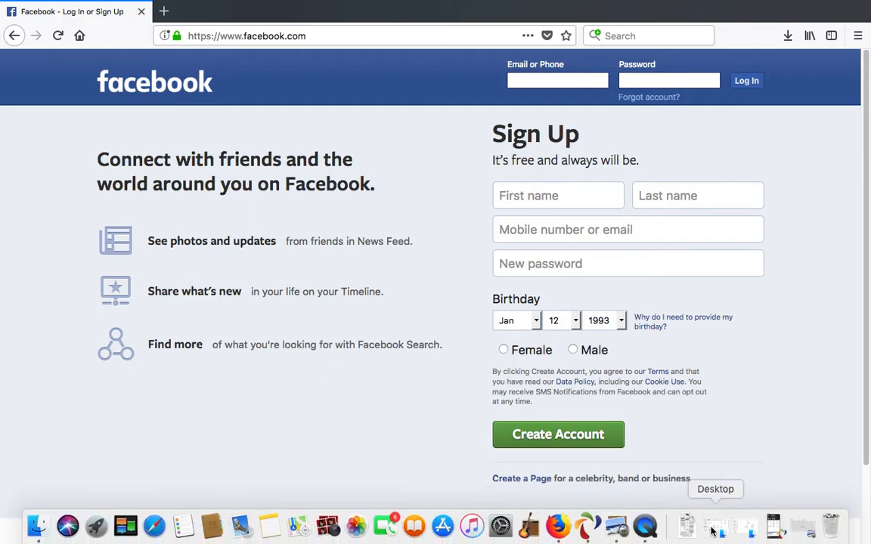
mouse_move(717, 532)
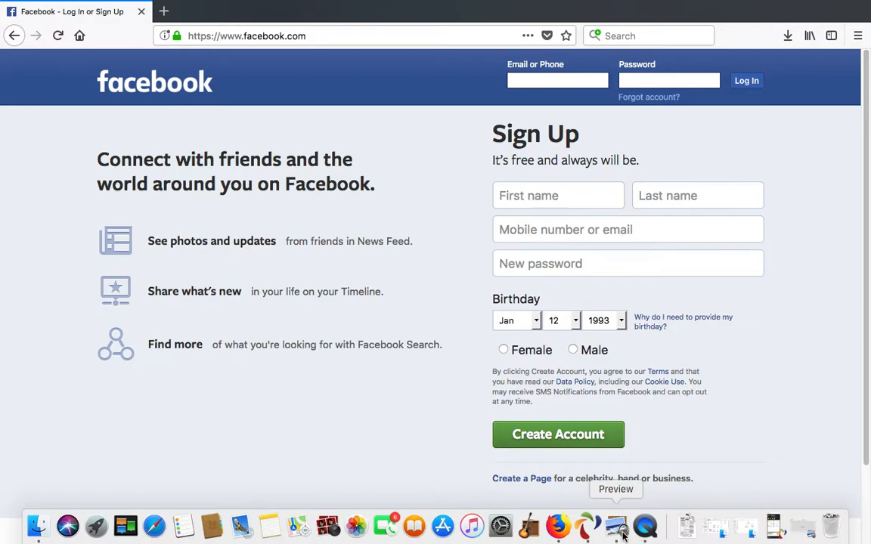
click(617, 526)
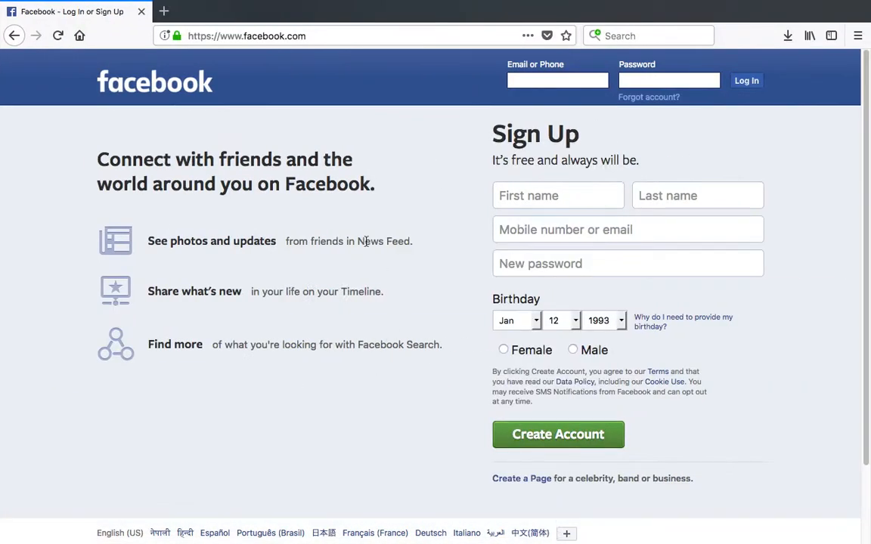
mouse_move(329, 133)
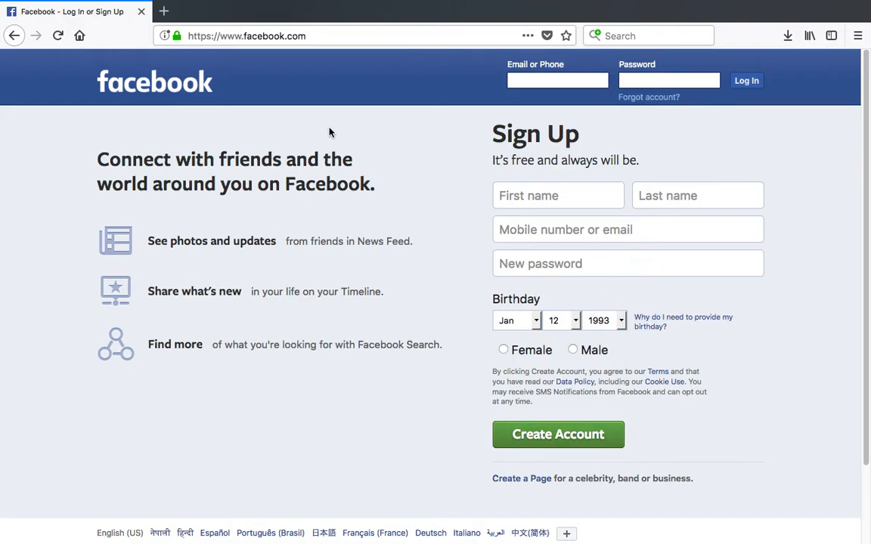
mouse_move(128, 90)
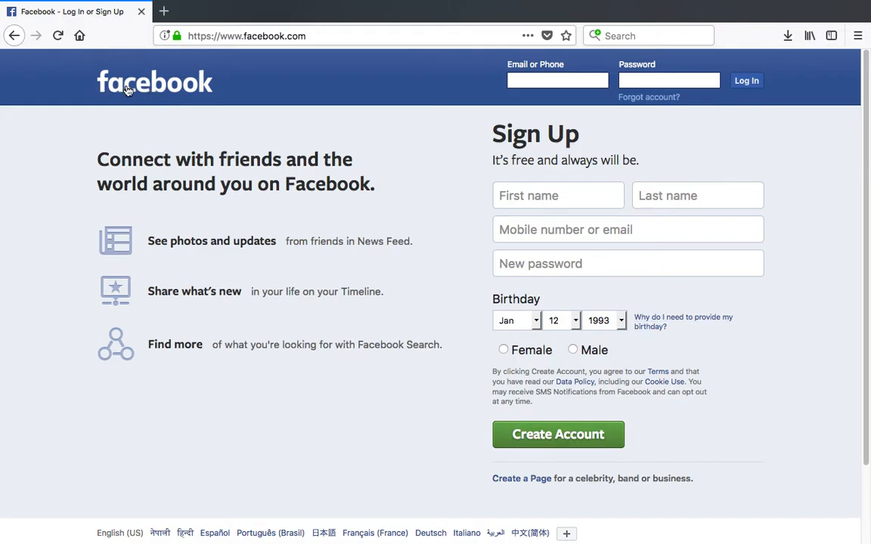
mouse_move(148, 96)
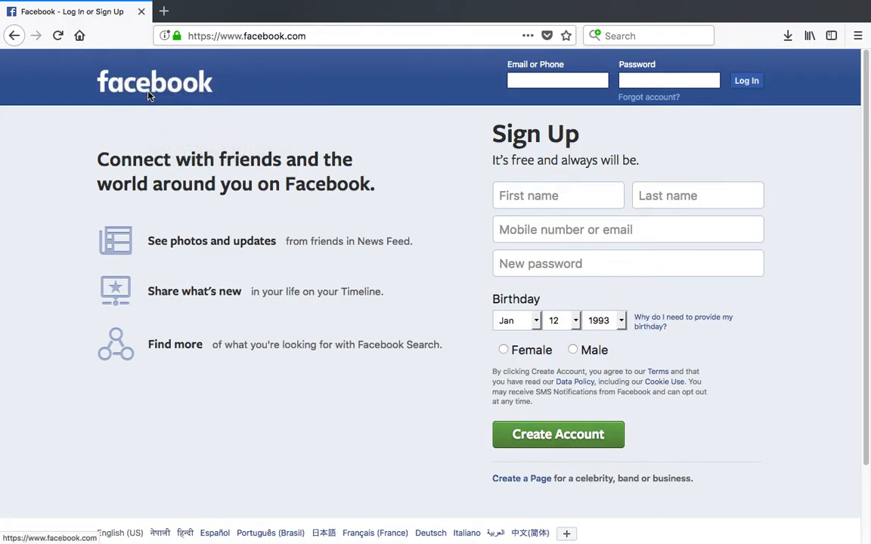
click(668, 80)
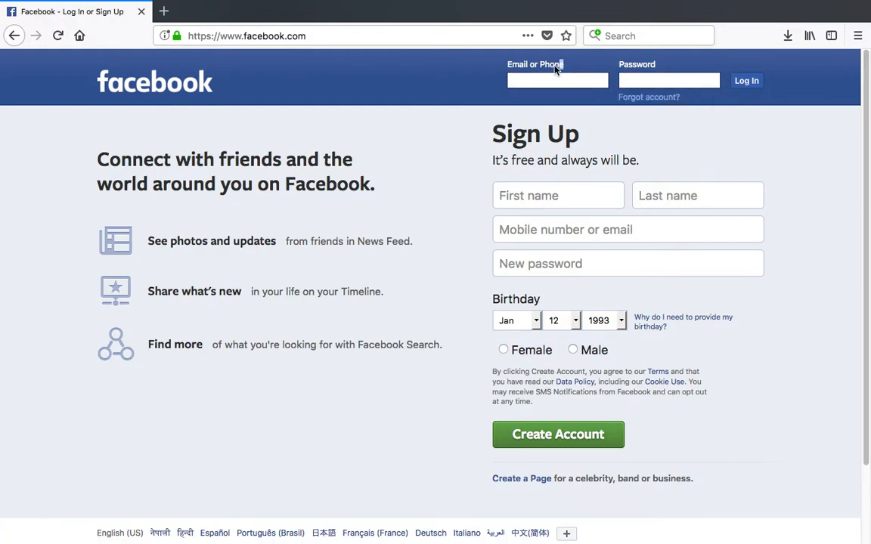
click(668, 80)
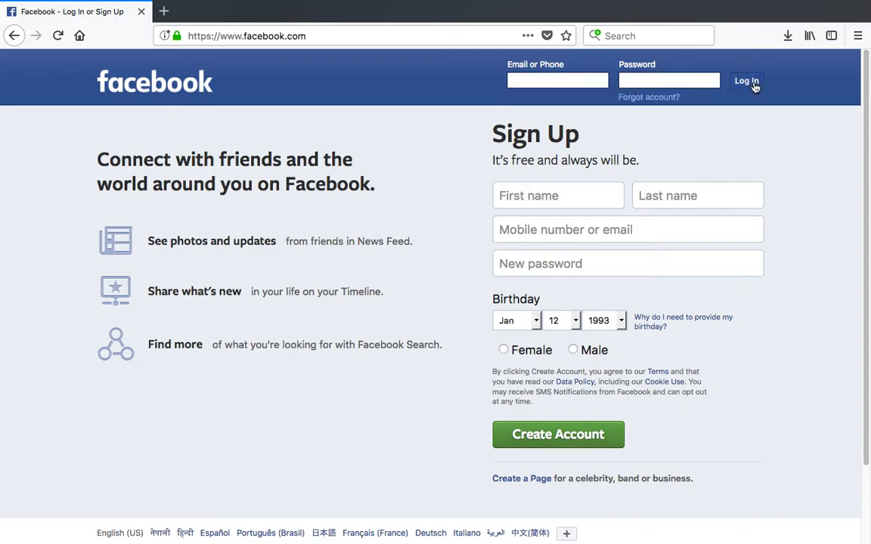
mouse_move(112, 250)
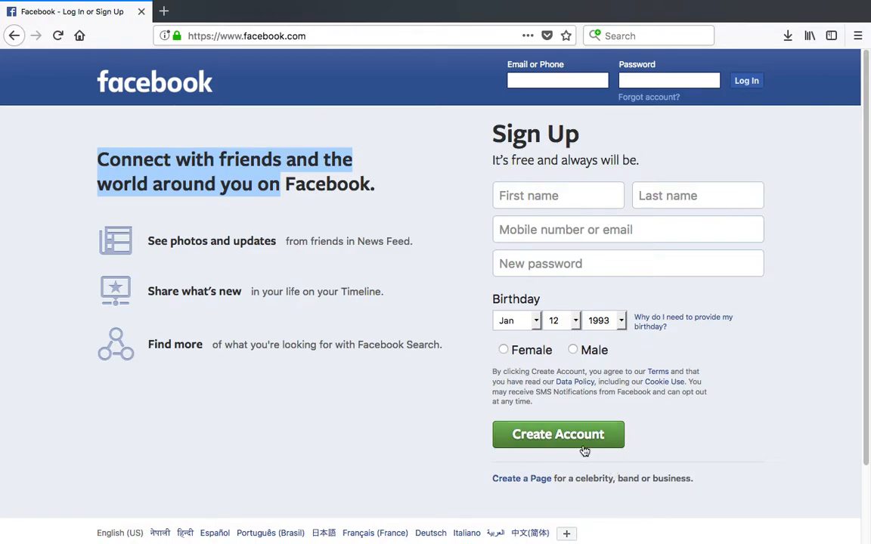
mouse_move(677, 431)
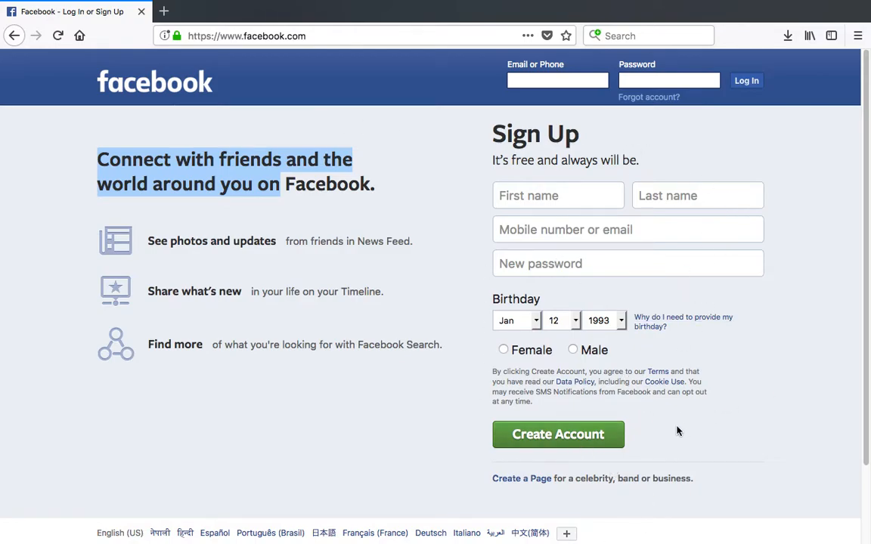
mouse_move(522, 478)
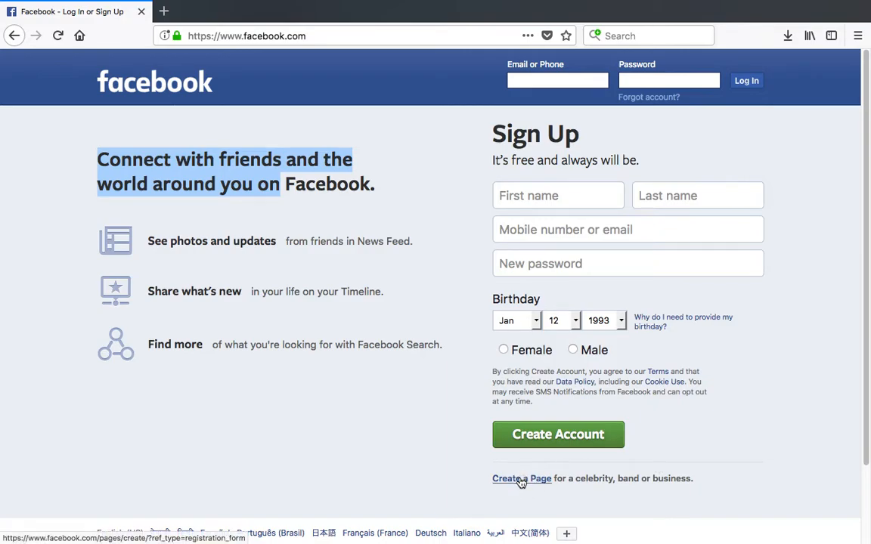
mouse_move(783, 469)
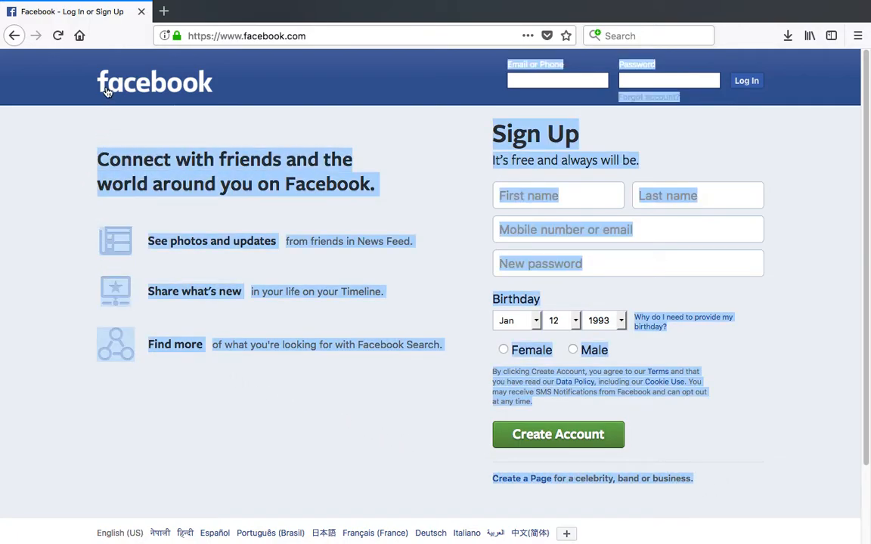
mouse_move(824, 450)
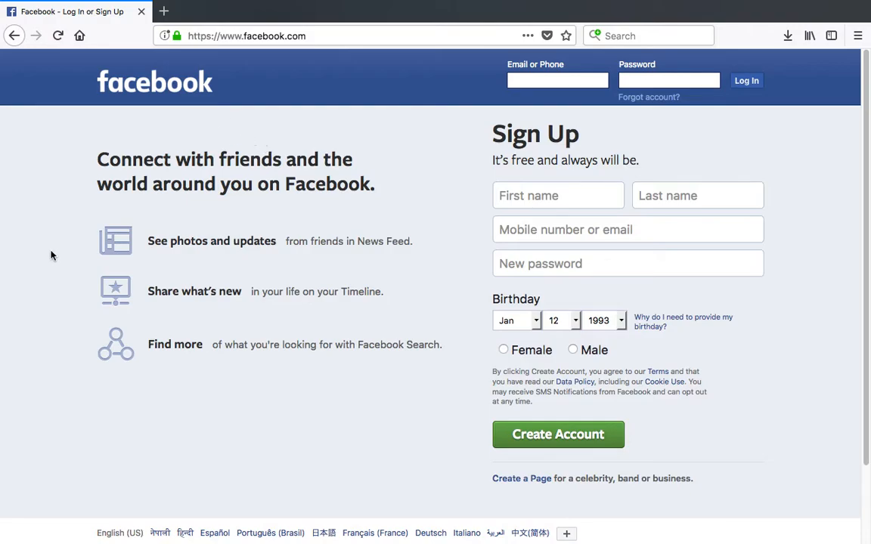
mouse_move(793, 242)
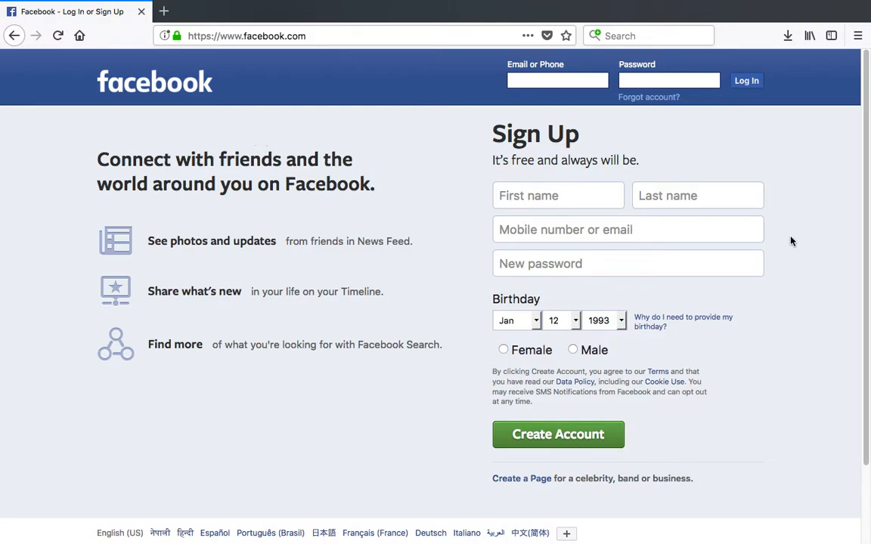
mouse_move(275, 402)
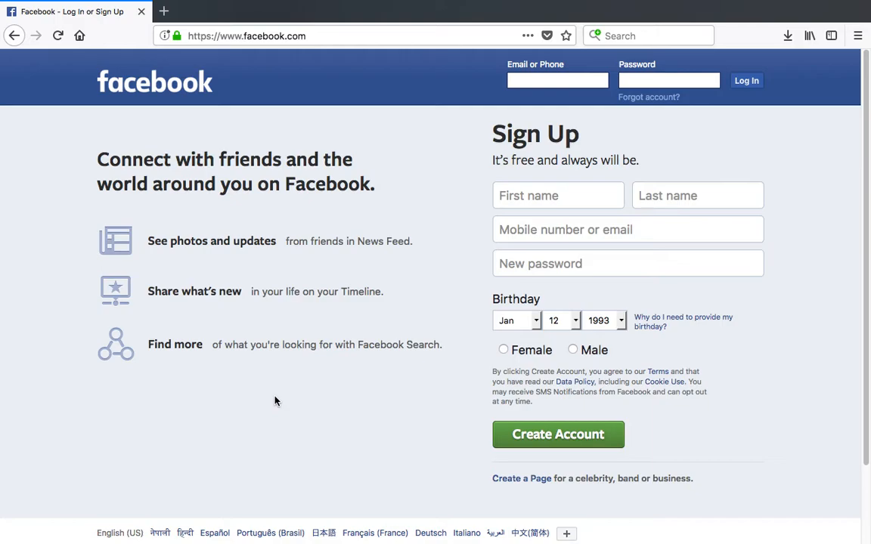
click(257, 36)
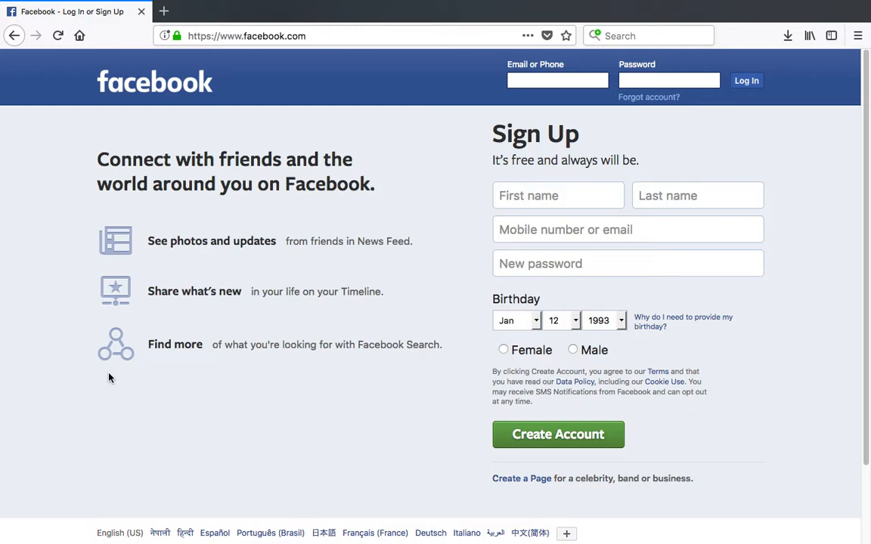
mouse_move(81, 365)
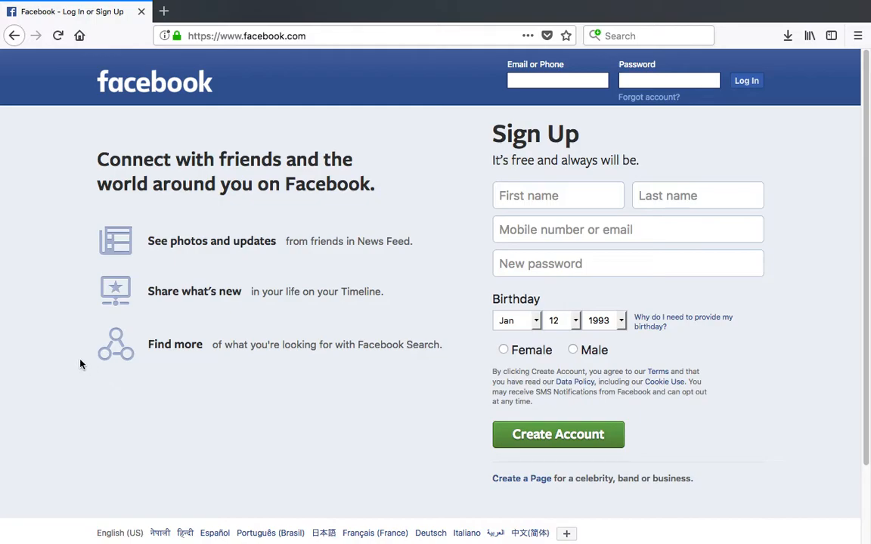
mouse_move(0, 200)
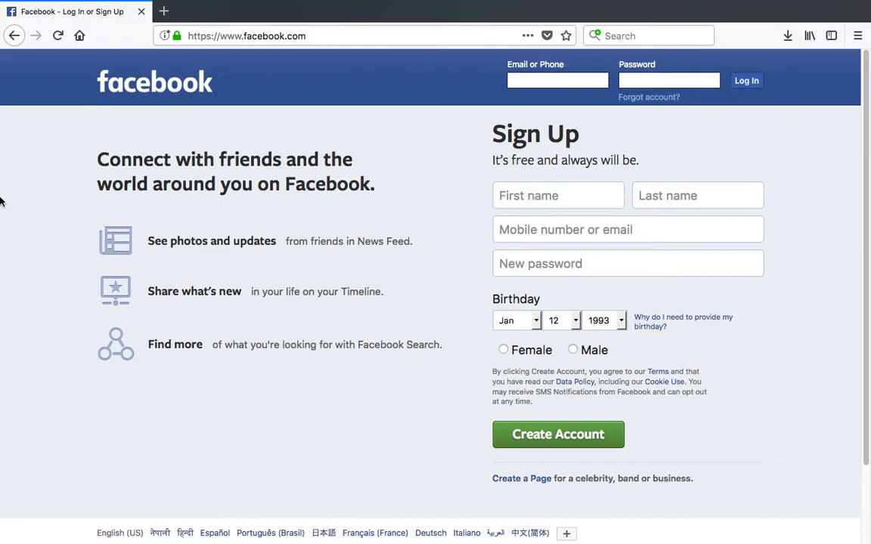
mouse_move(106, 52)
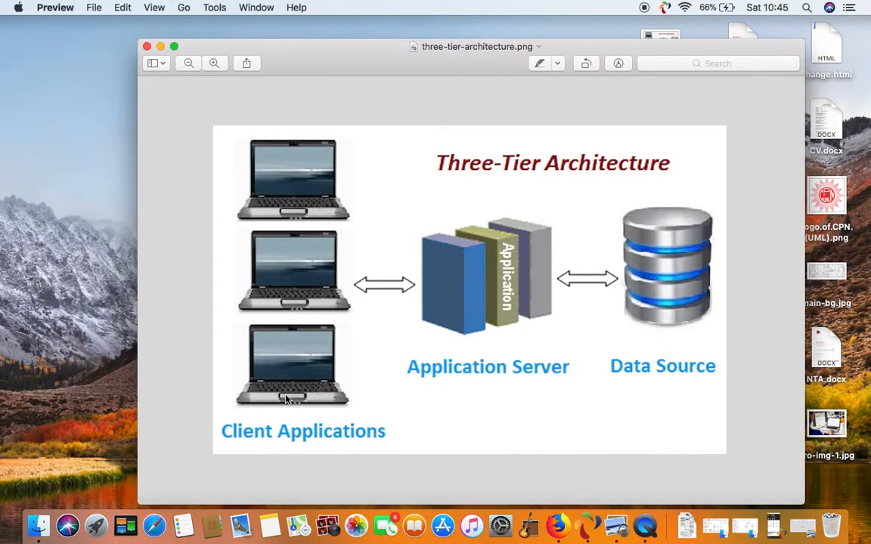
mouse_move(526, 369)
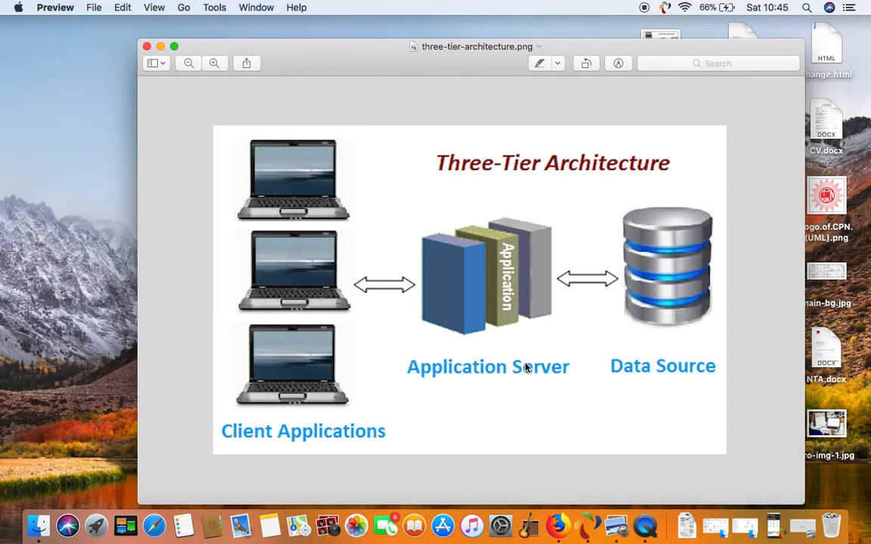
mouse_move(536, 497)
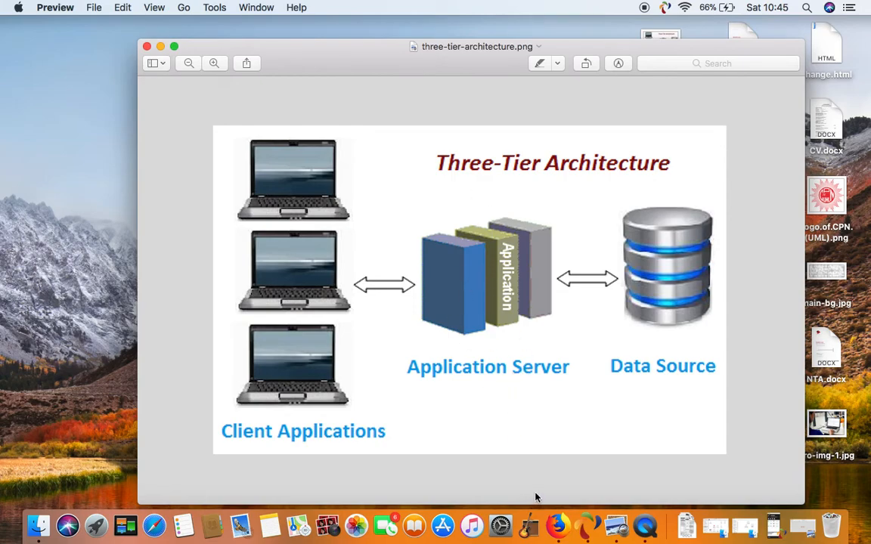
mouse_move(616, 524)
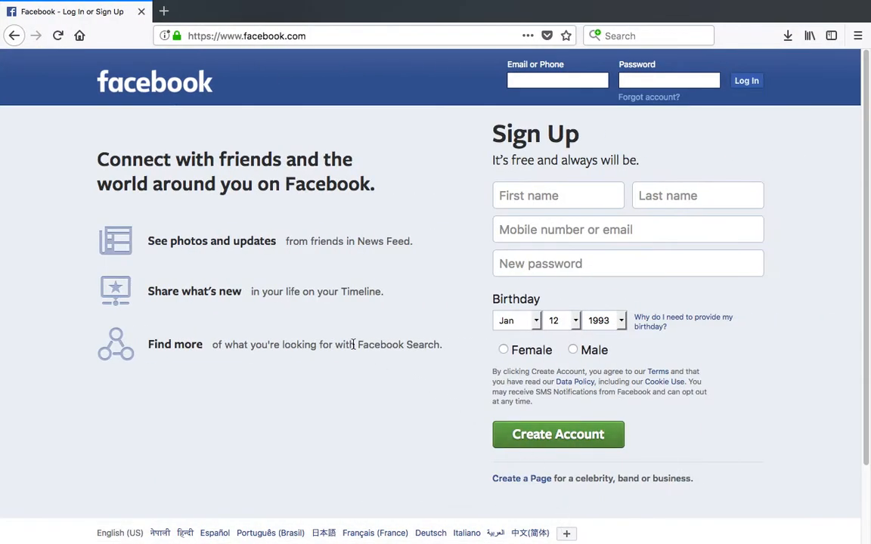
click(557, 81)
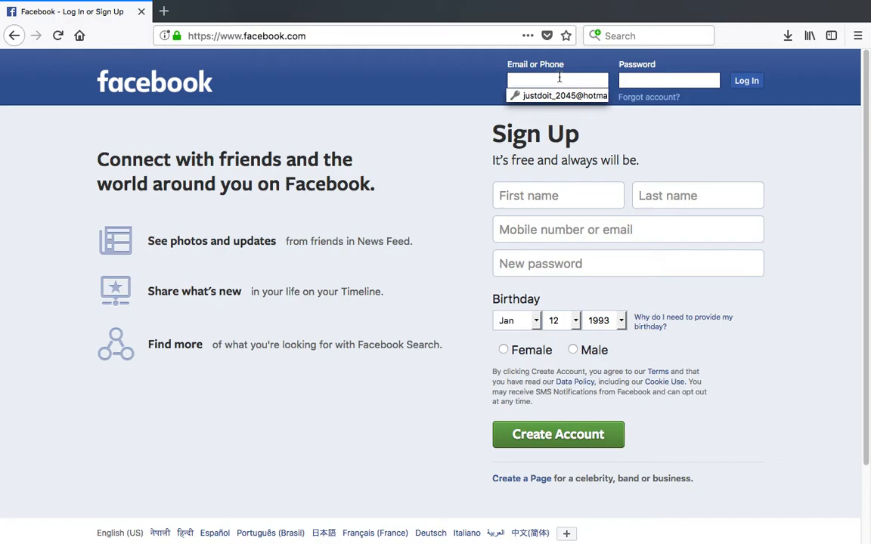
click(668, 80)
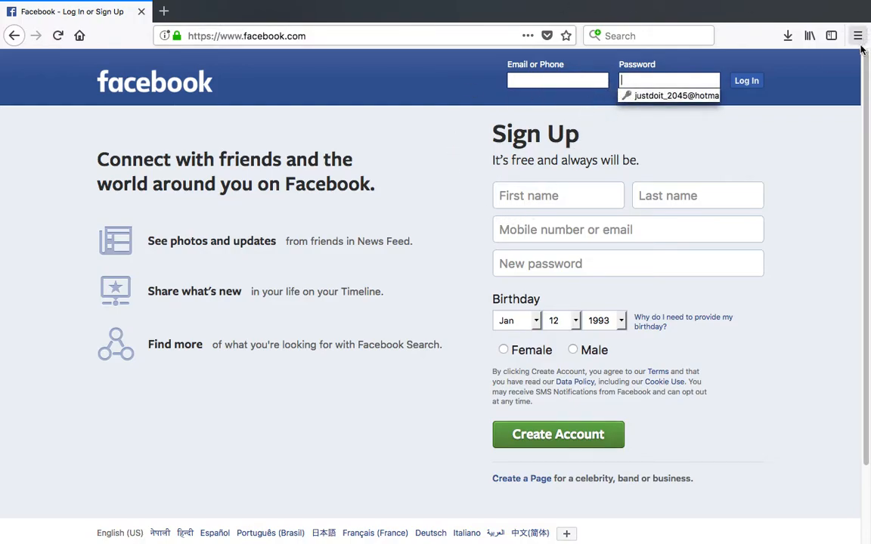
mouse_move(857, 36)
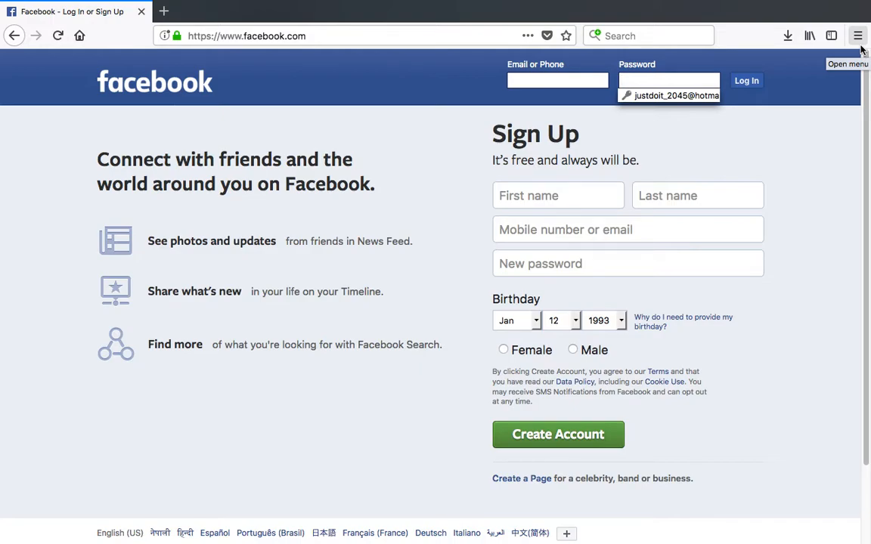
click(669, 81)
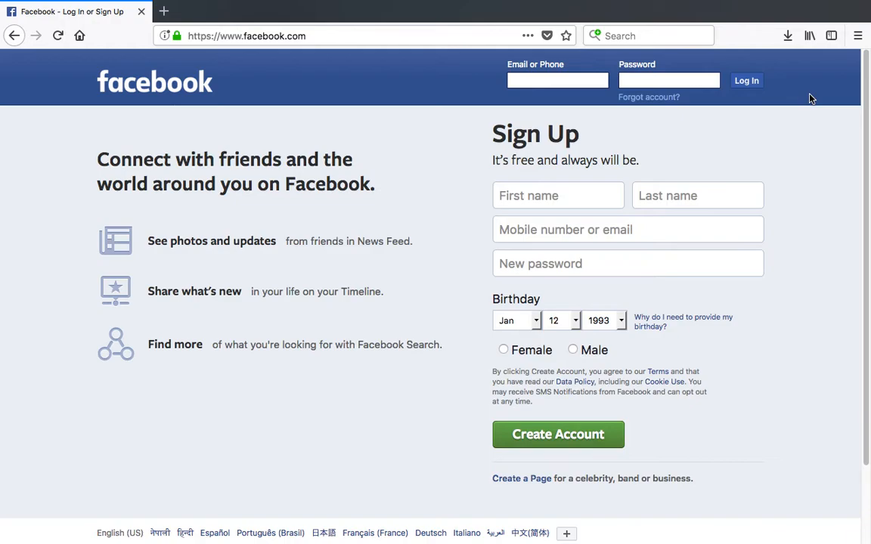
Step: Fill the saved account credentials from autofill and log in to reach the News Feed
click(556, 80)
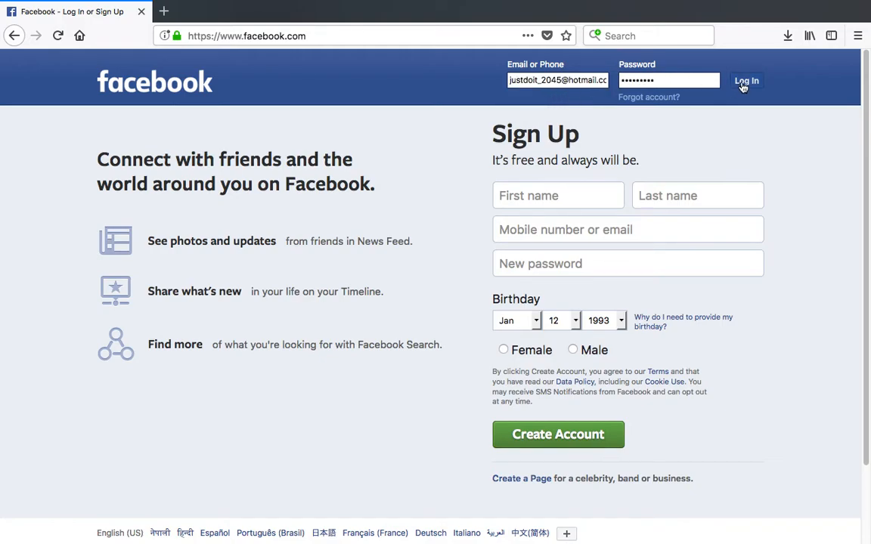
click(747, 81)
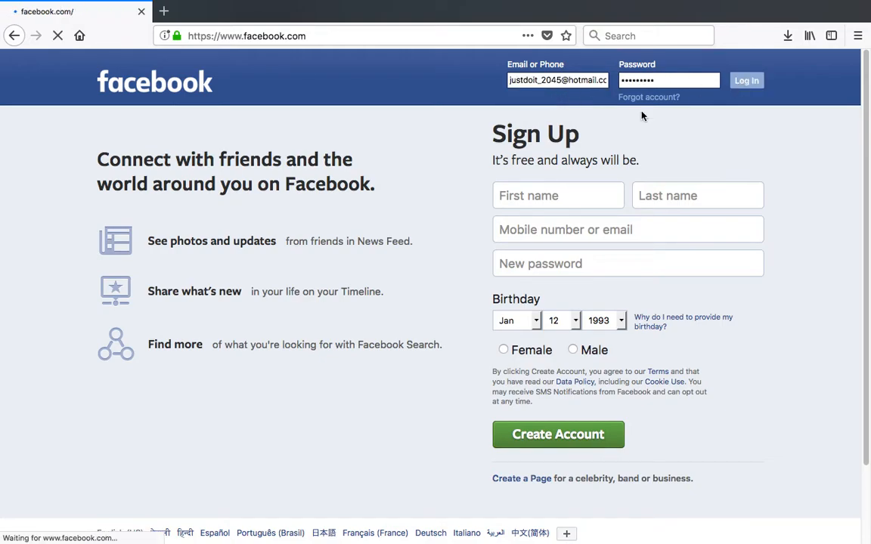
click(745, 80)
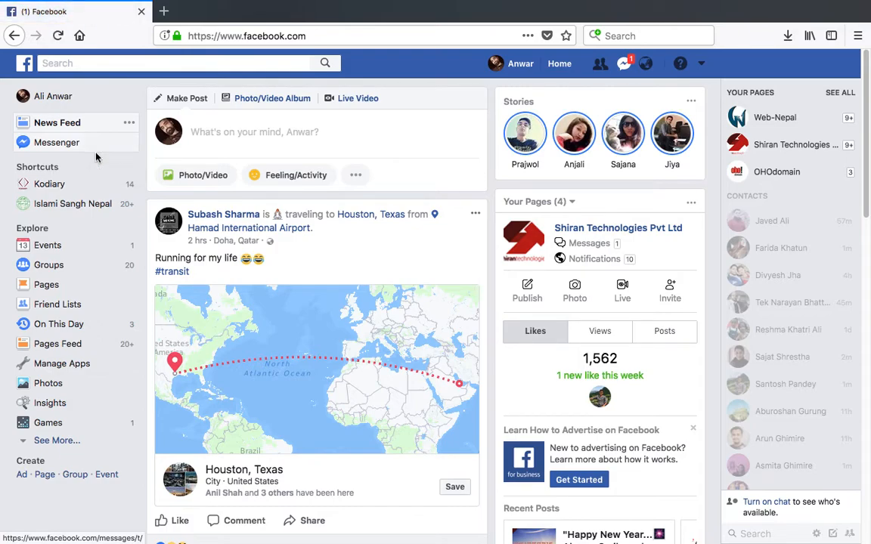
mouse_move(97, 156)
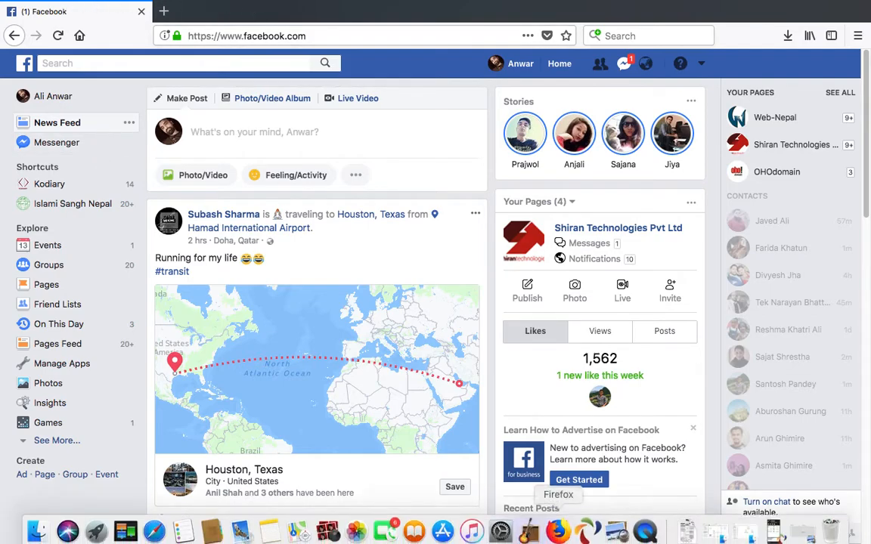
Step: Bring the three-tier architecture diagram in Preview to the front over the News Feed
click(66, 526)
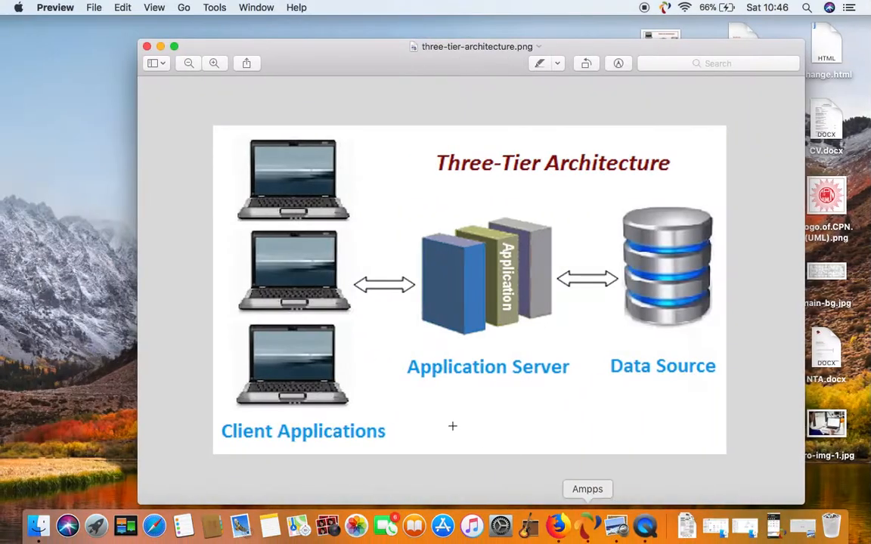
mouse_move(490, 305)
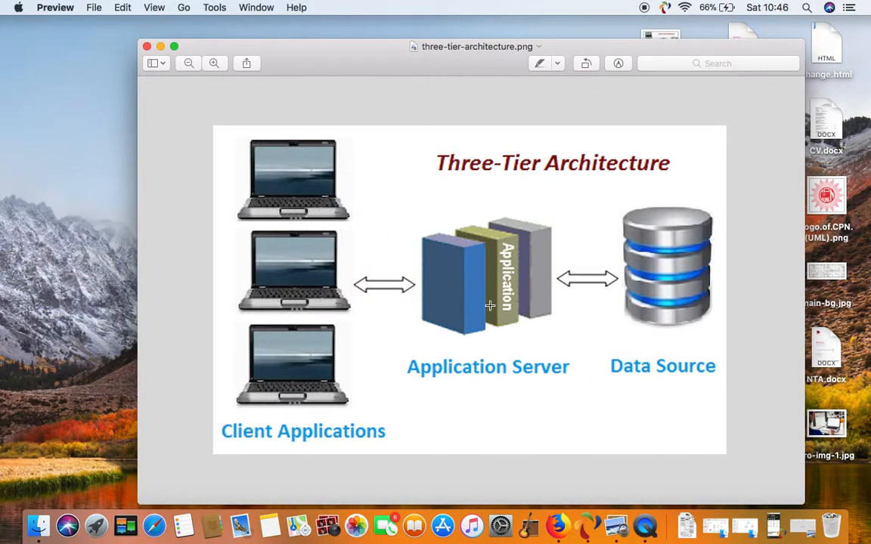
mouse_move(260, 441)
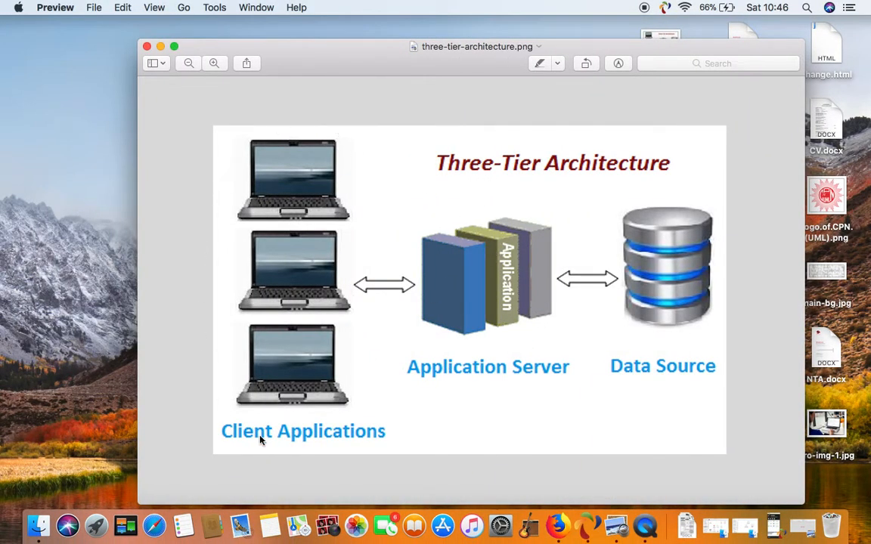
mouse_move(517, 213)
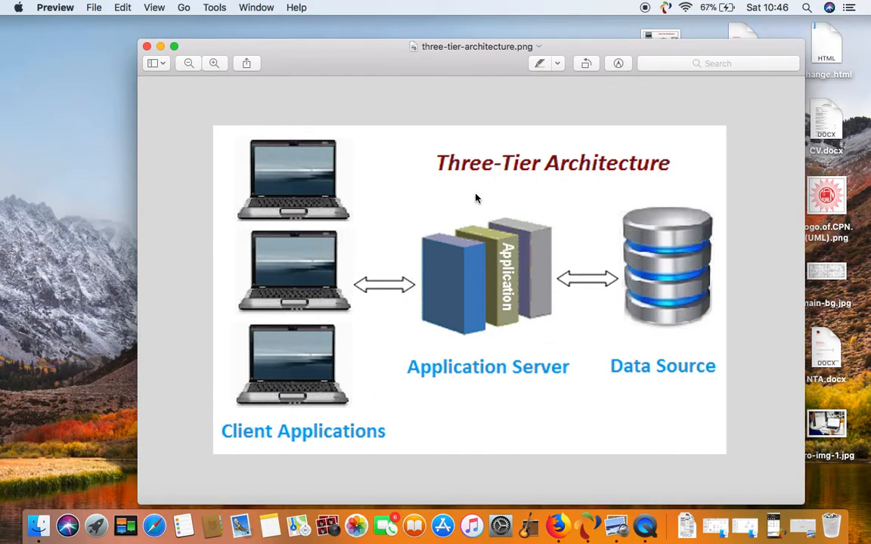
mouse_move(405, 290)
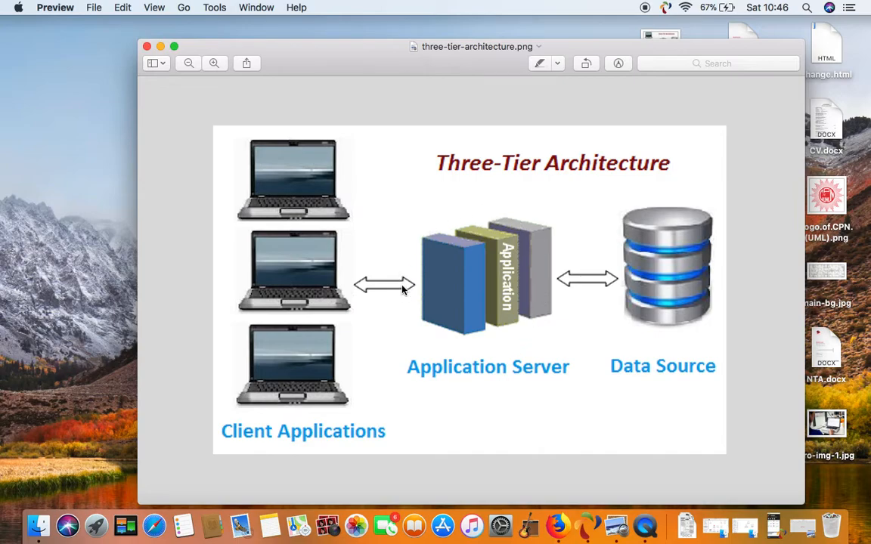
mouse_move(466, 233)
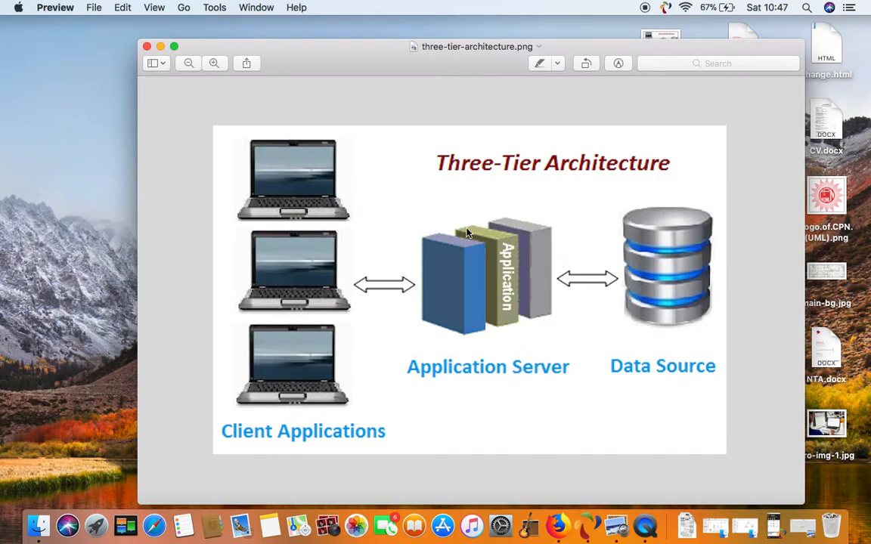
mouse_move(558, 484)
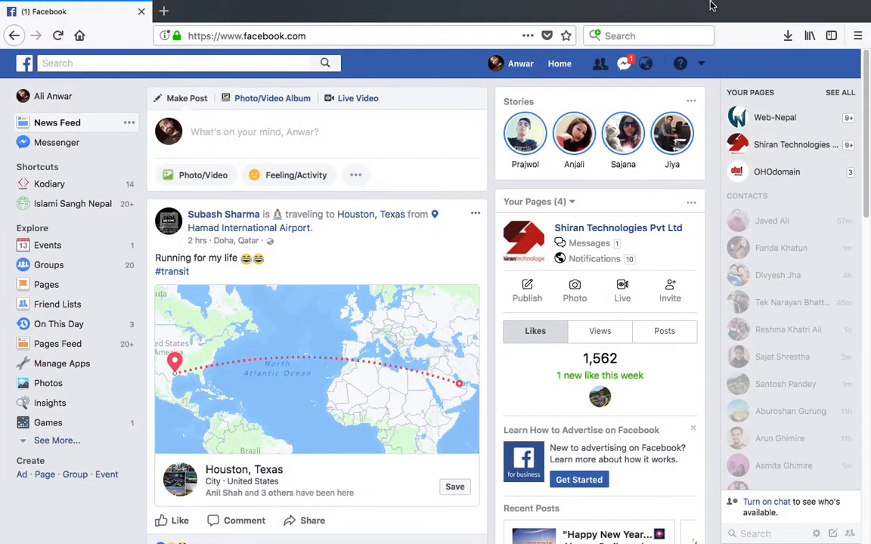
Step: Log out via the account dropdown, then bring the Preview diagram back to the front
click(702, 64)
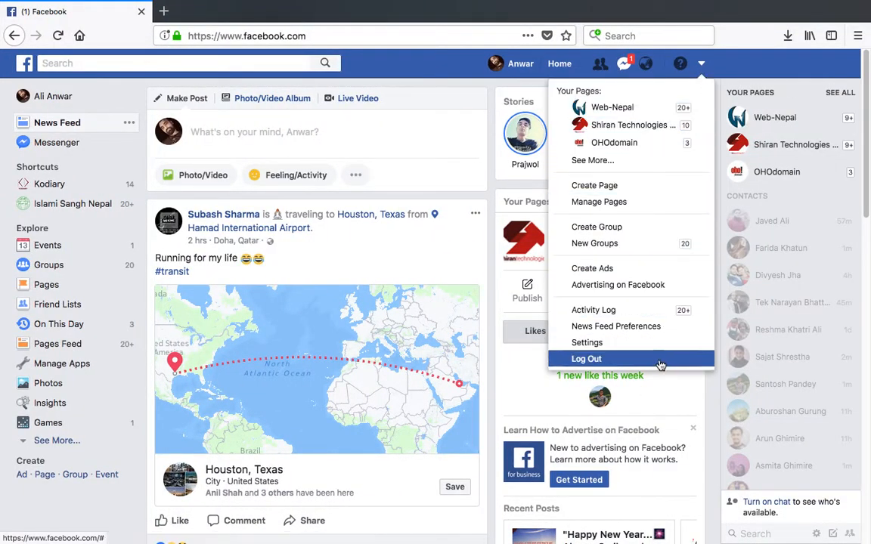
click(587, 359)
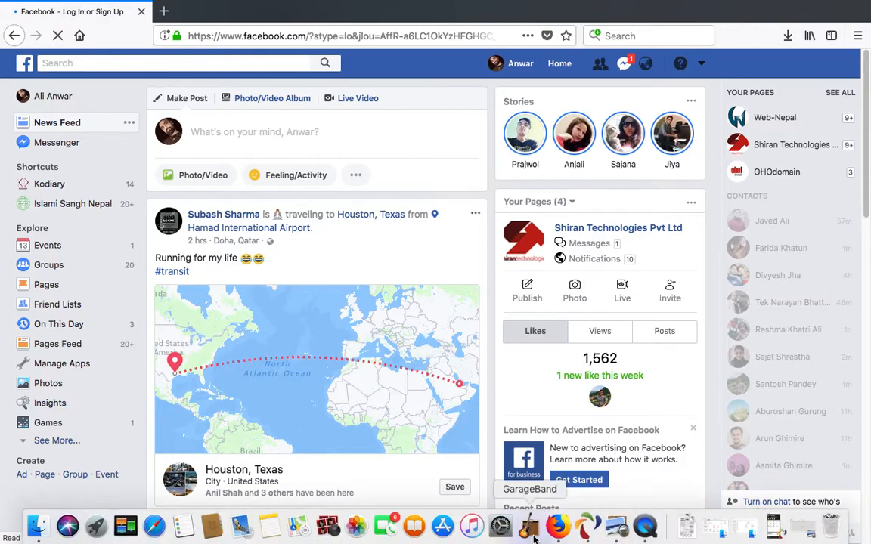
click(615, 526)
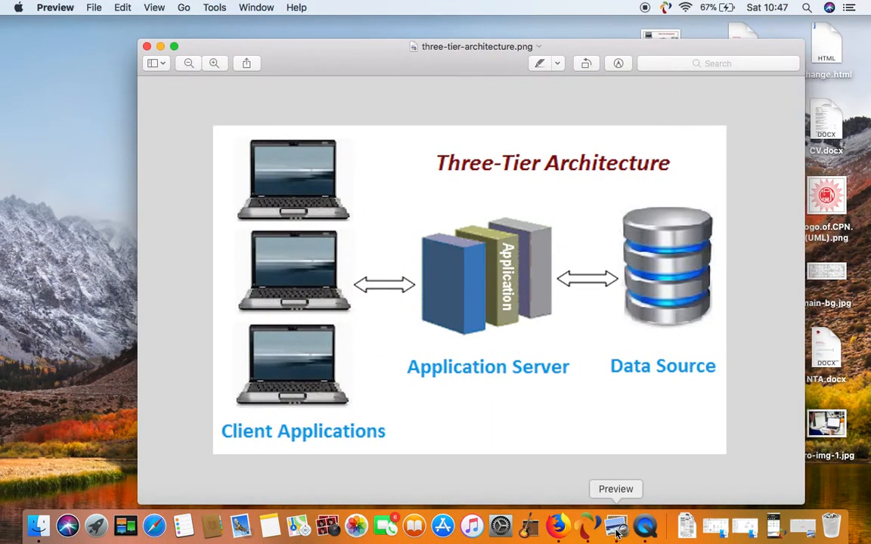
mouse_move(756, 372)
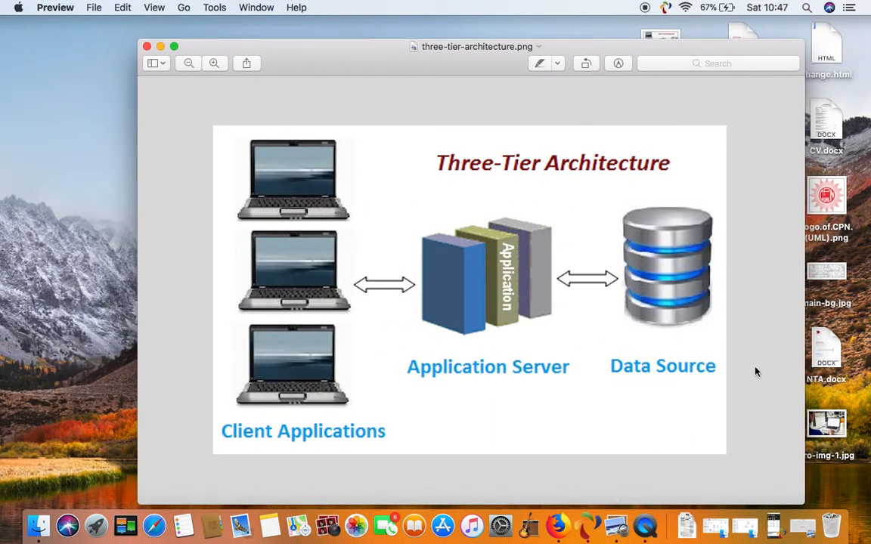
mouse_move(558, 523)
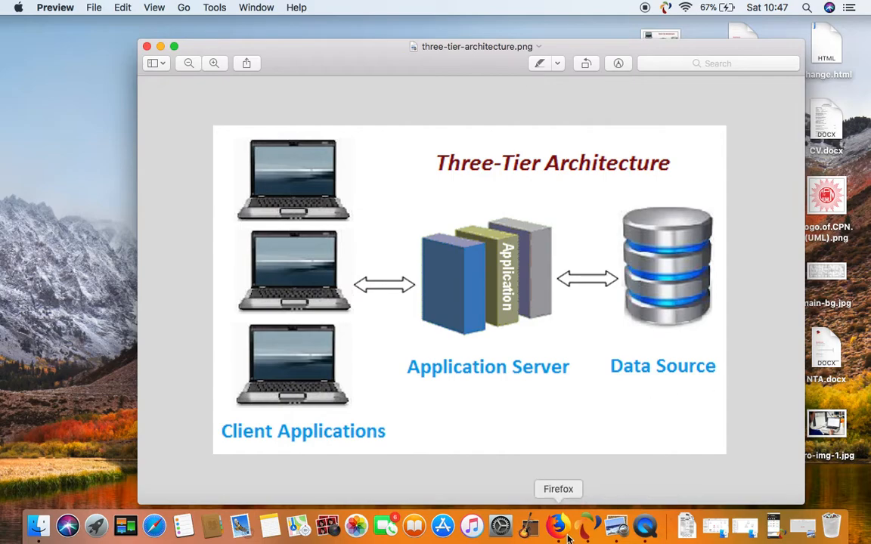
Step: Back in Facebook, leave the sign-up name fields blank and trigger the required-field validation warnings
click(557, 523)
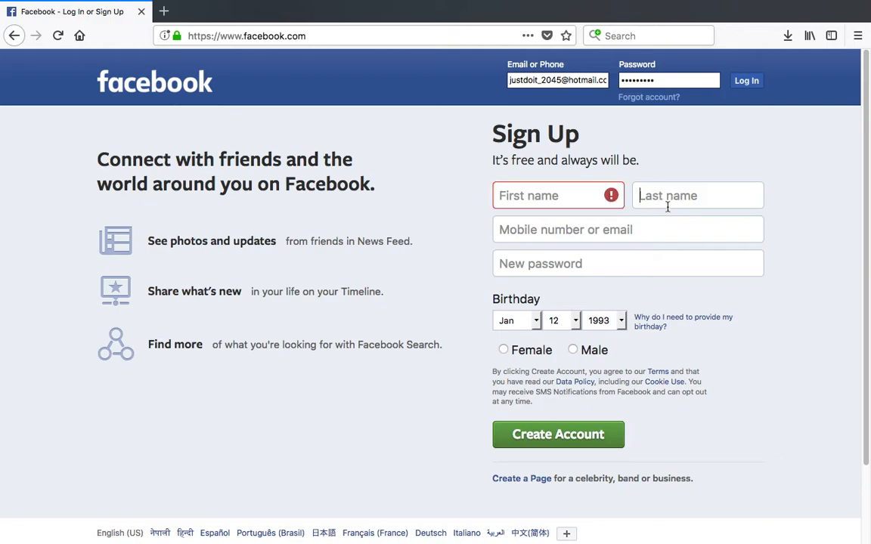
click(698, 196)
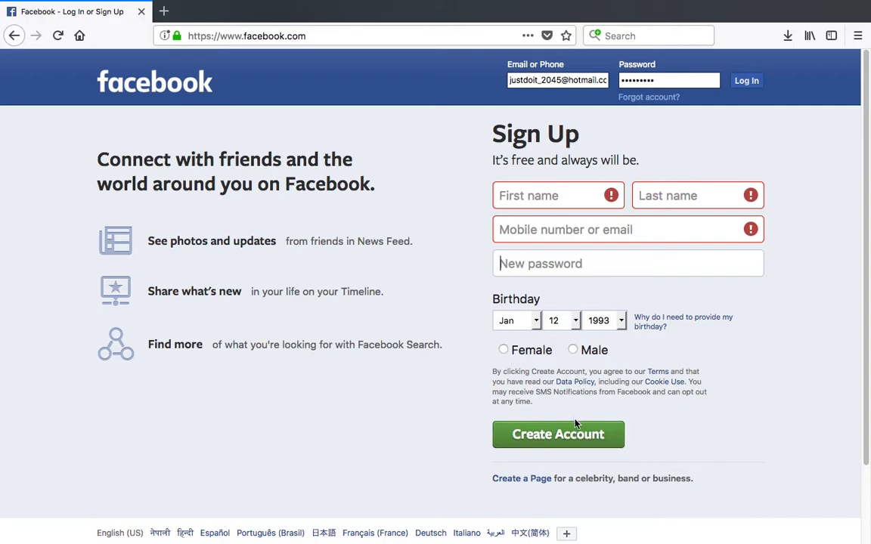
mouse_move(576, 443)
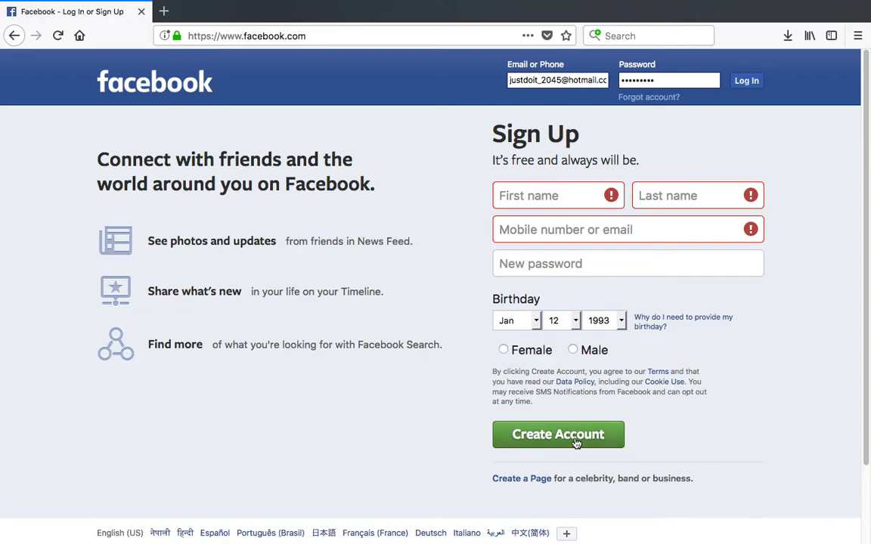
mouse_move(575, 435)
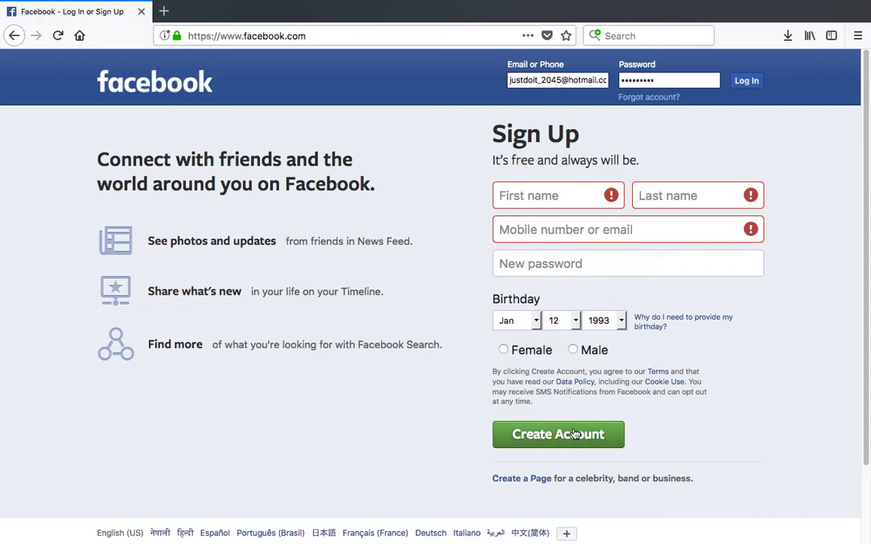
click(627, 263)
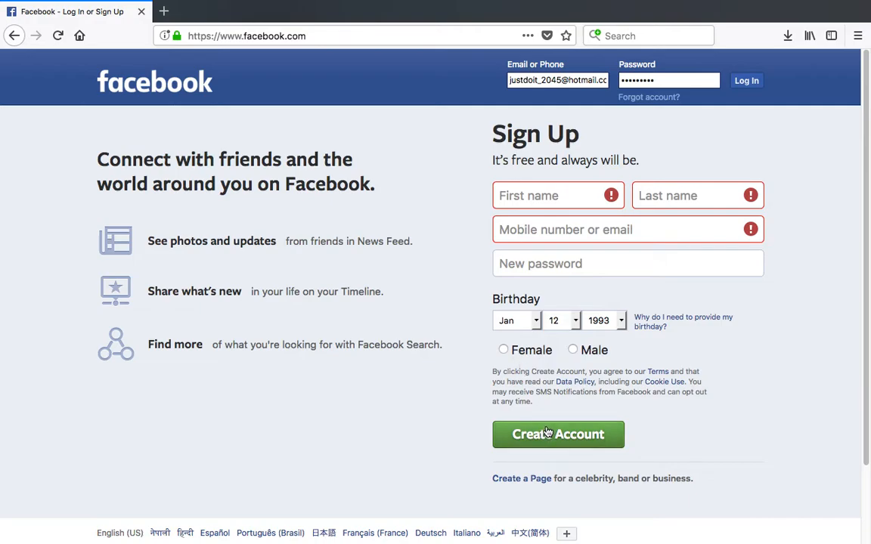
click(628, 263)
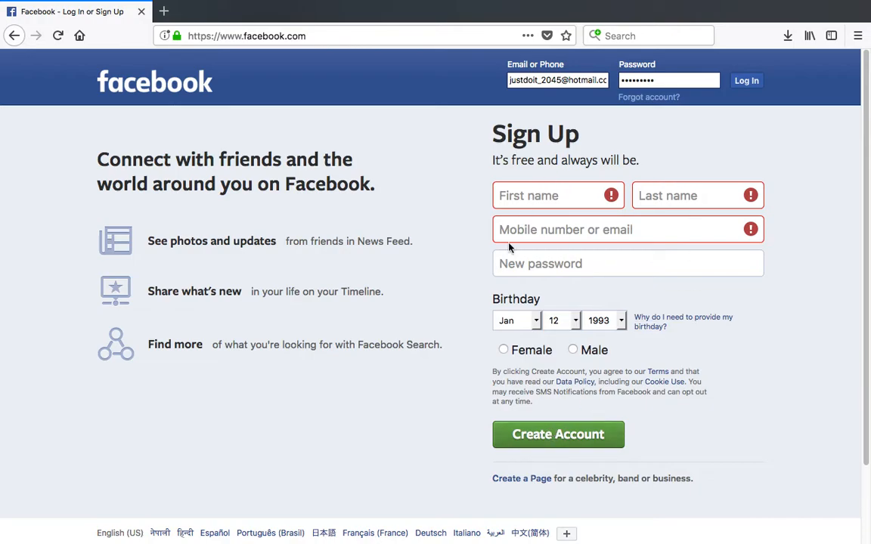
mouse_move(535, 312)
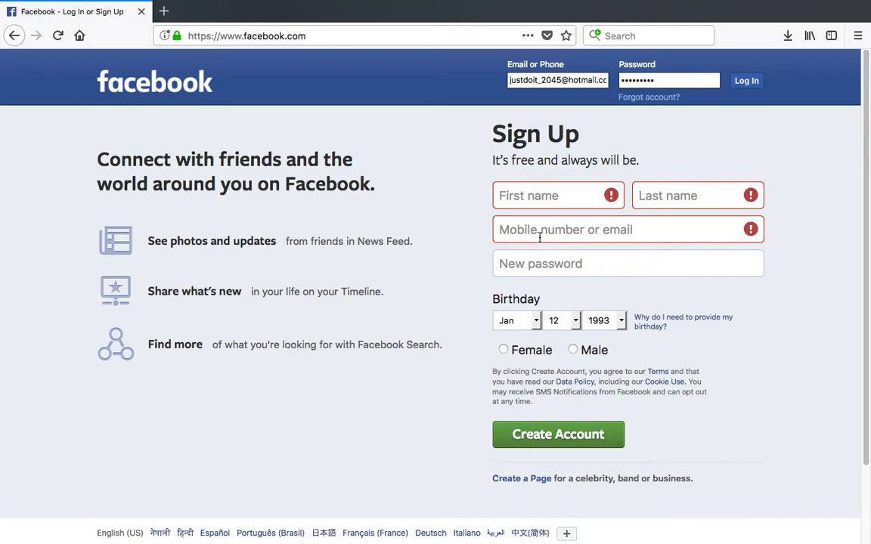
mouse_move(430, 529)
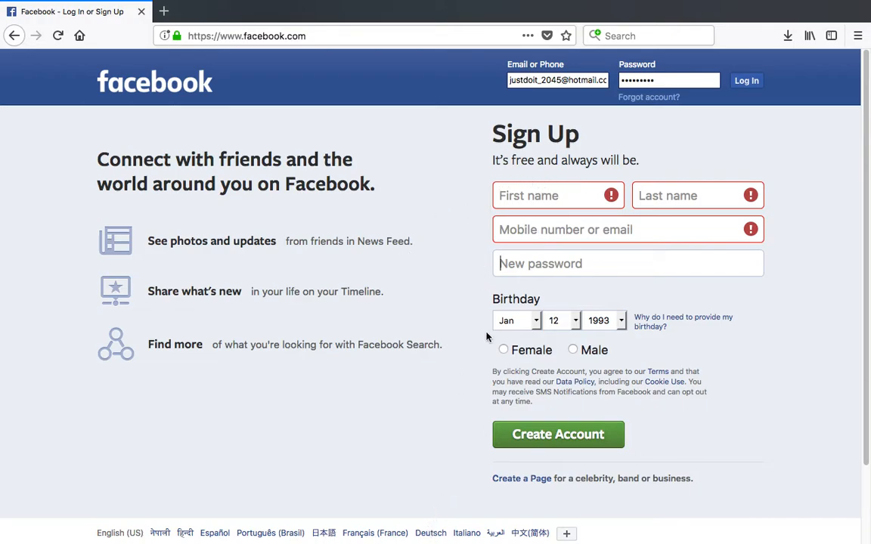
mouse_move(753, 359)
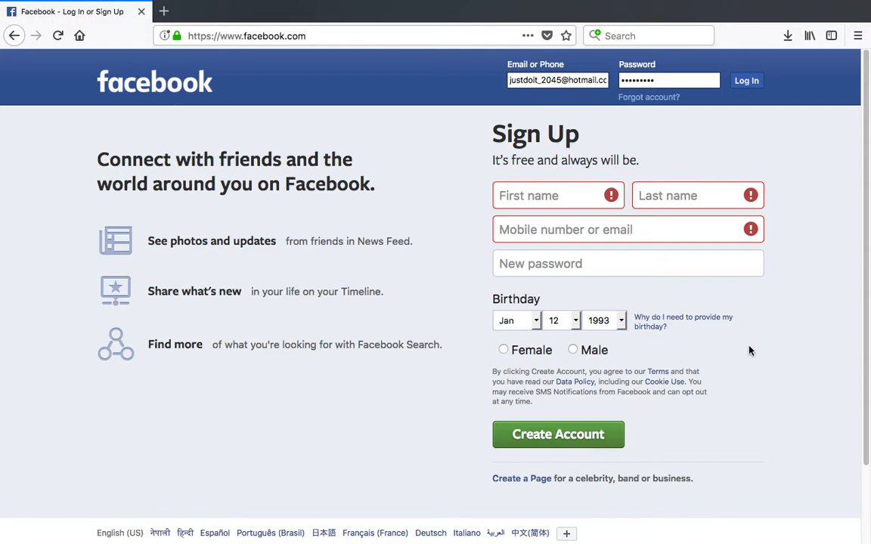
mouse_move(541, 111)
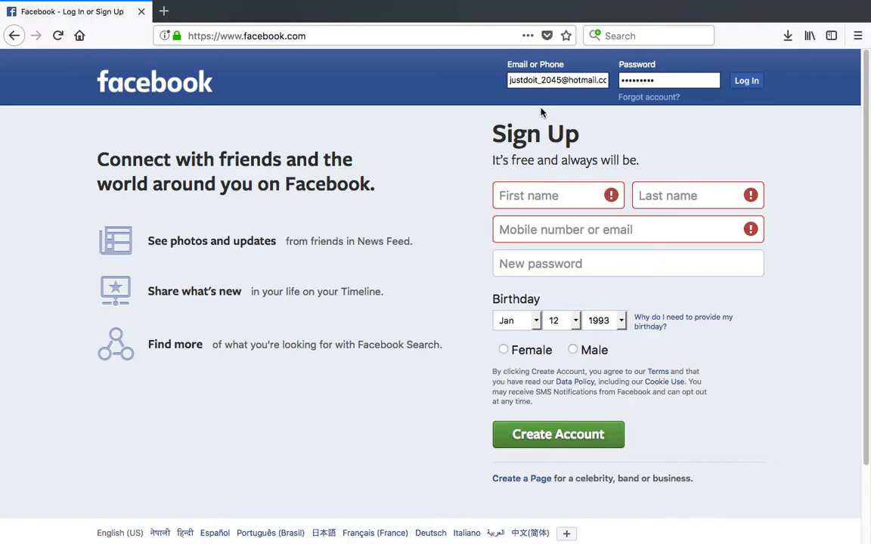
click(627, 264)
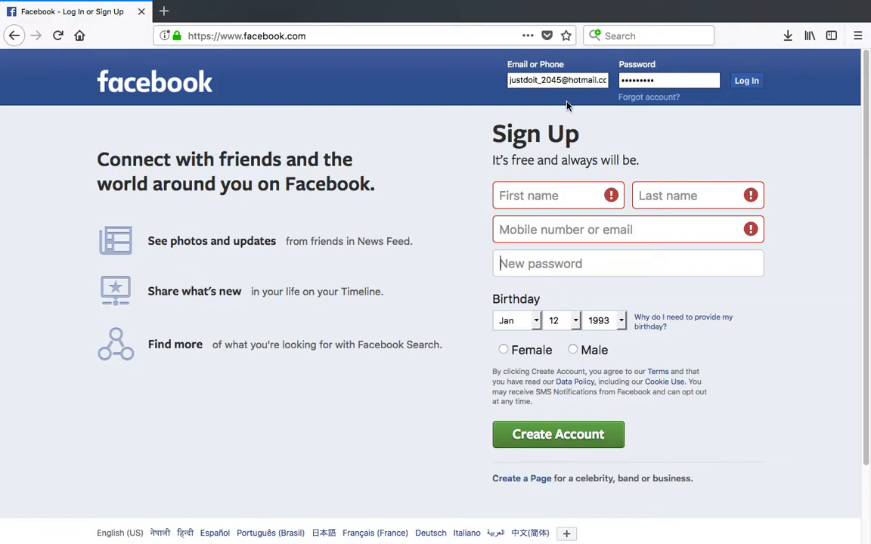
mouse_move(663, 109)
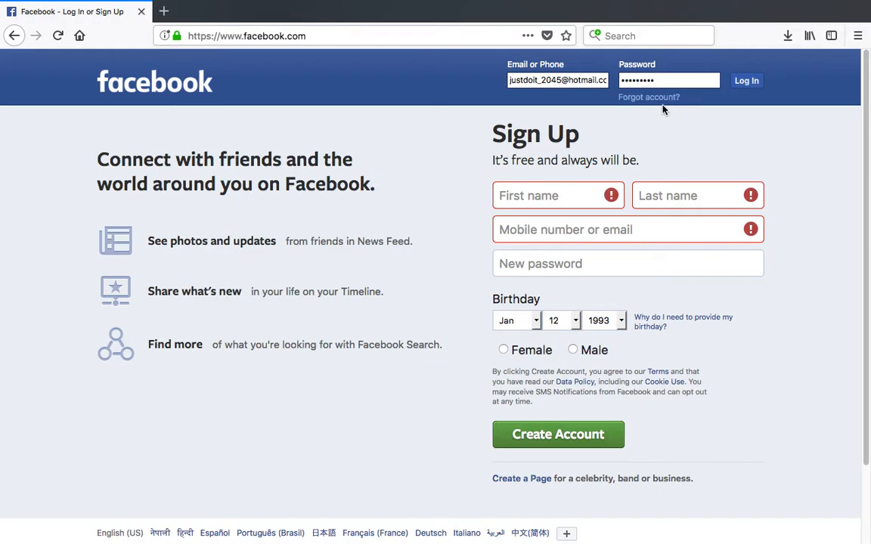
mouse_move(662, 106)
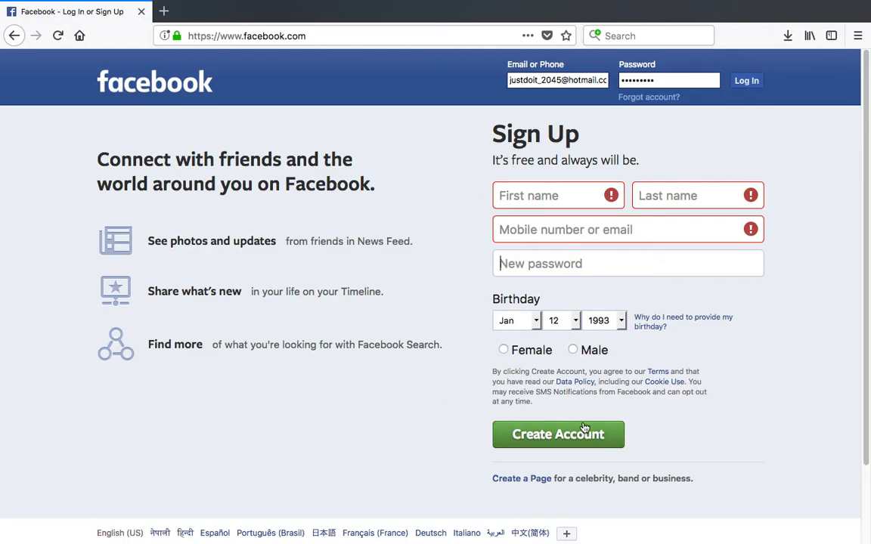
mouse_move(693, 370)
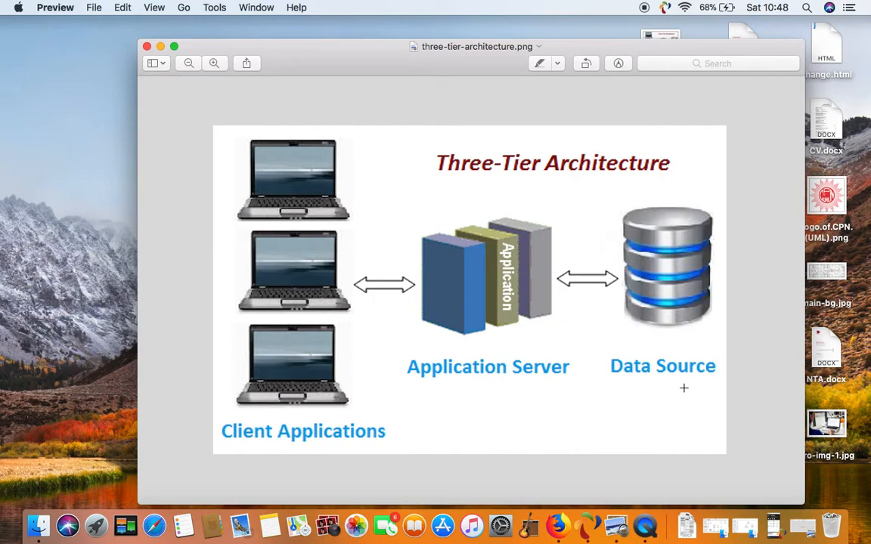
click(557, 537)
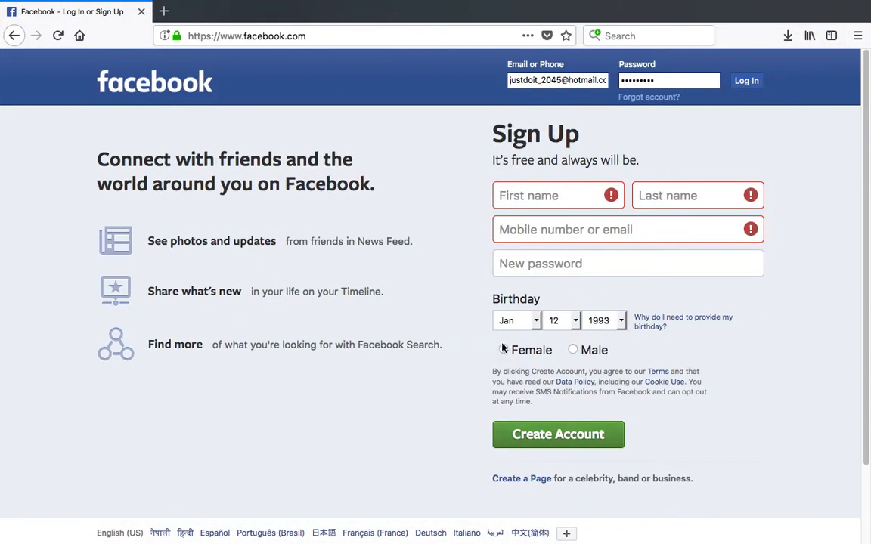
mouse_move(494, 291)
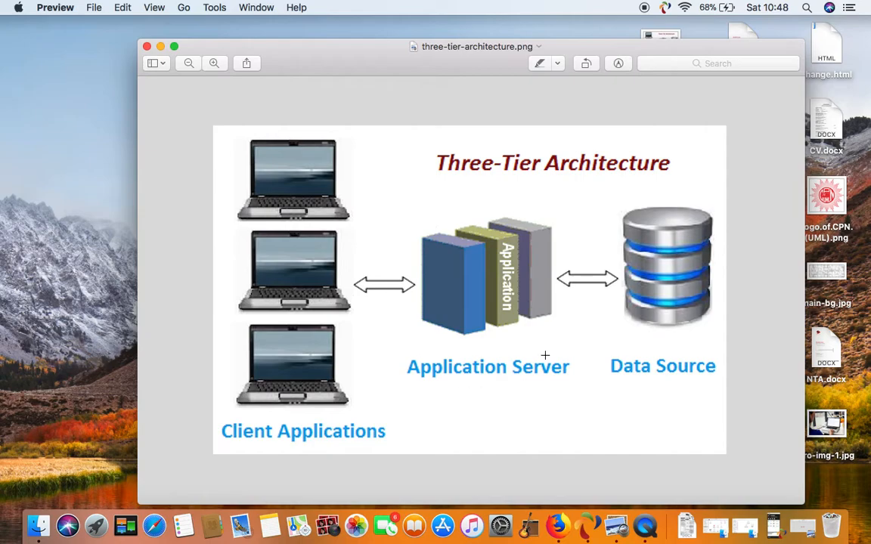
mouse_move(567, 271)
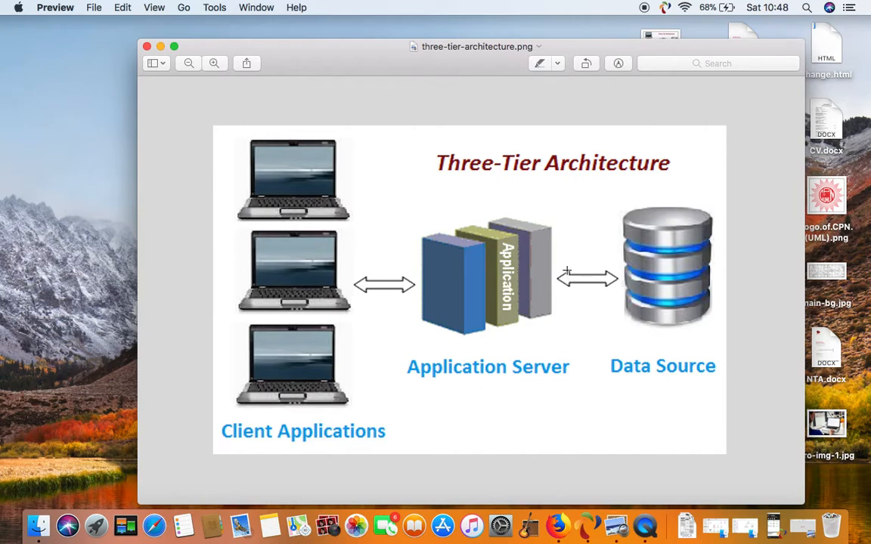
mouse_move(460, 360)
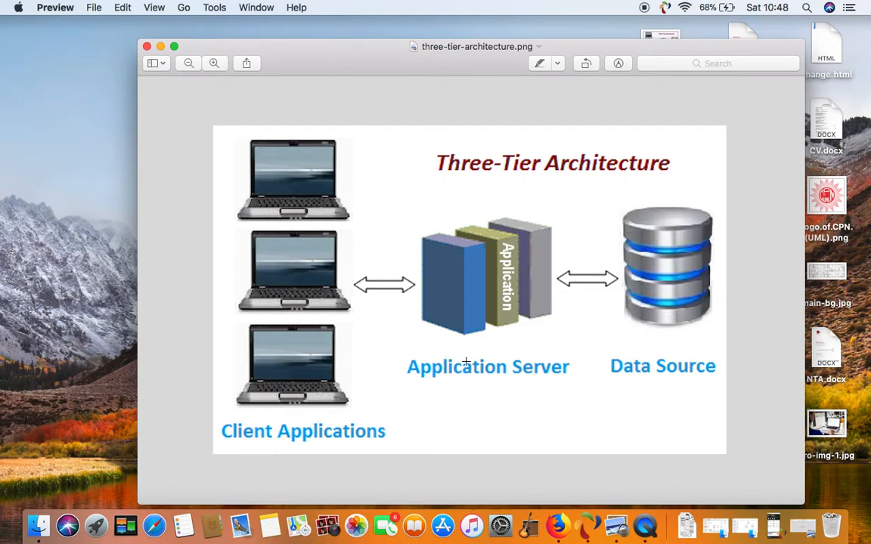
mouse_move(476, 240)
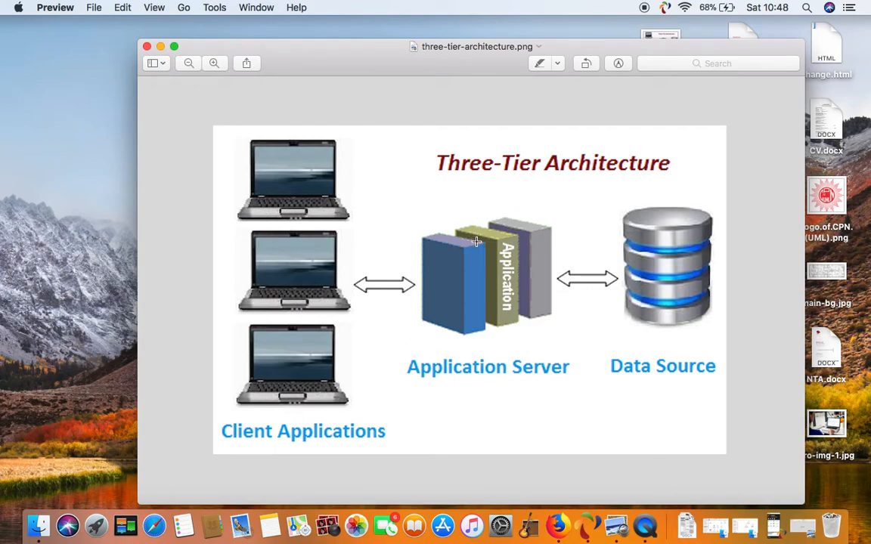
mouse_move(645, 221)
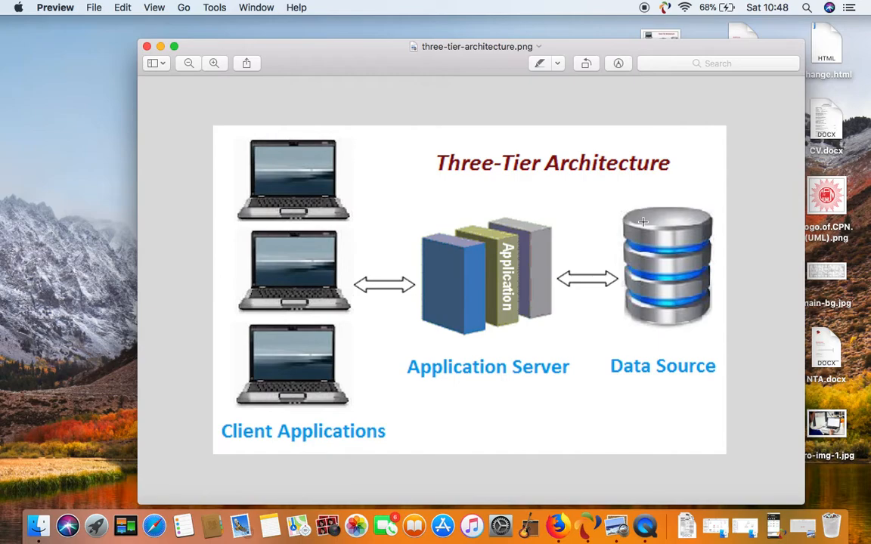
mouse_move(563, 181)
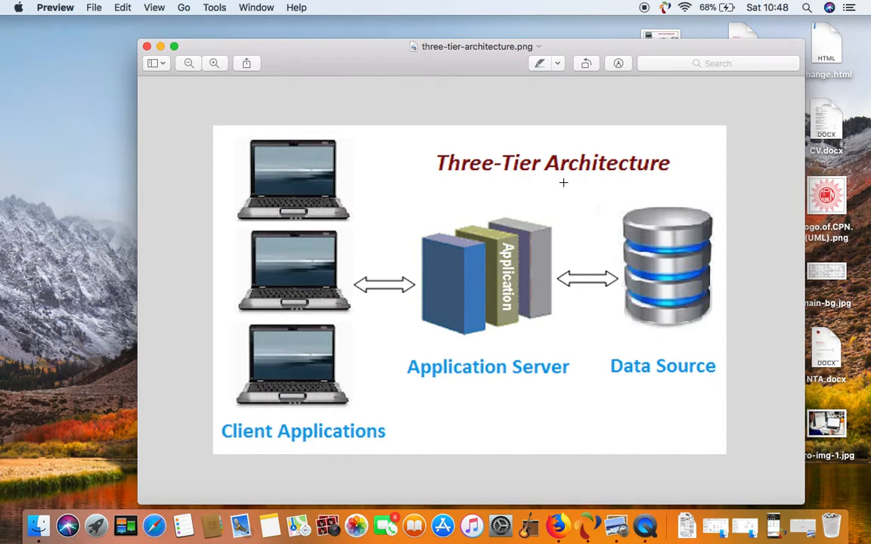
mouse_move(533, 124)
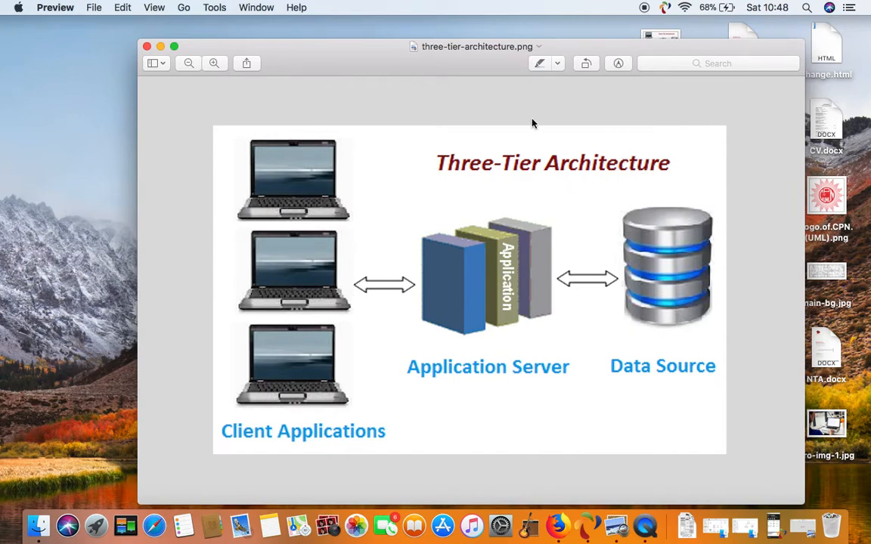
mouse_move(139, 414)
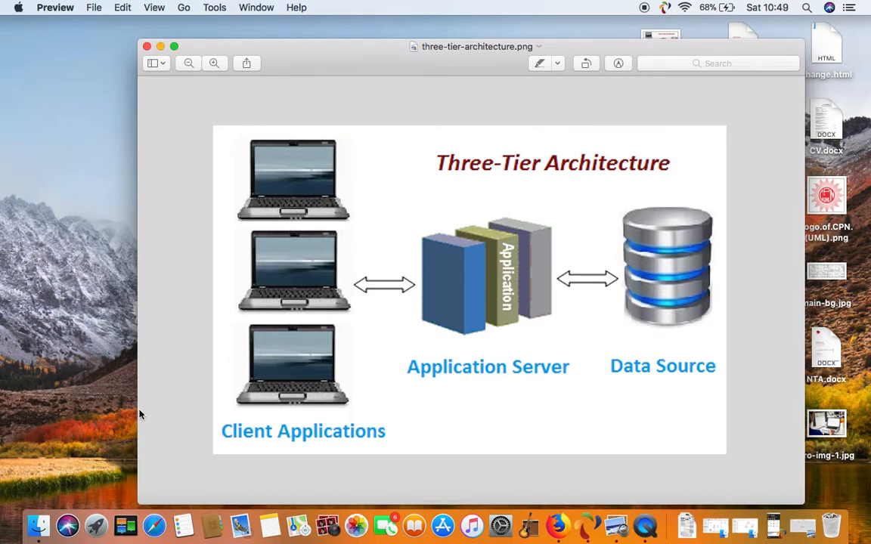
mouse_move(145, 414)
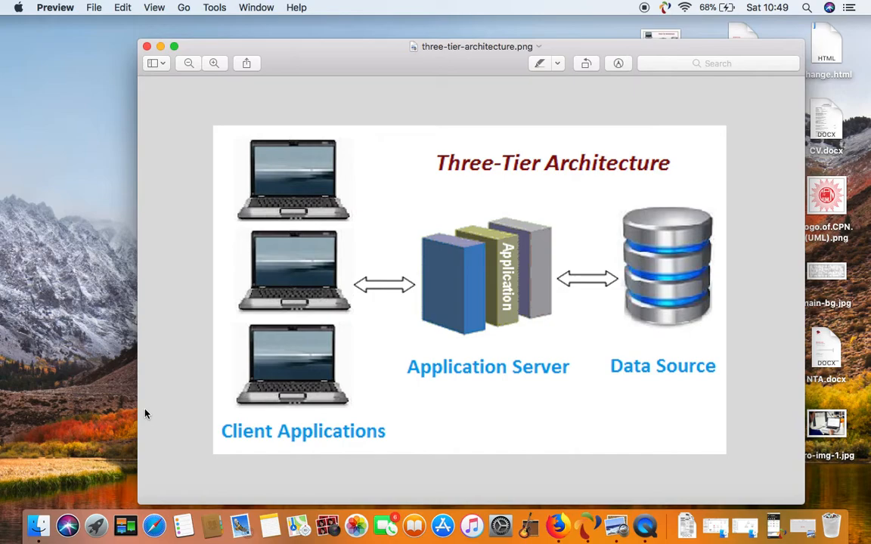
mouse_move(301, 393)
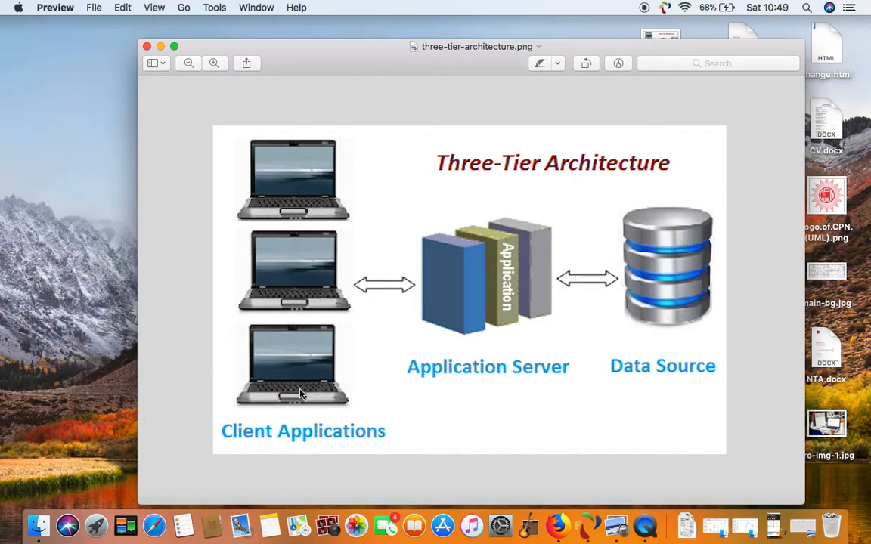
mouse_move(471, 254)
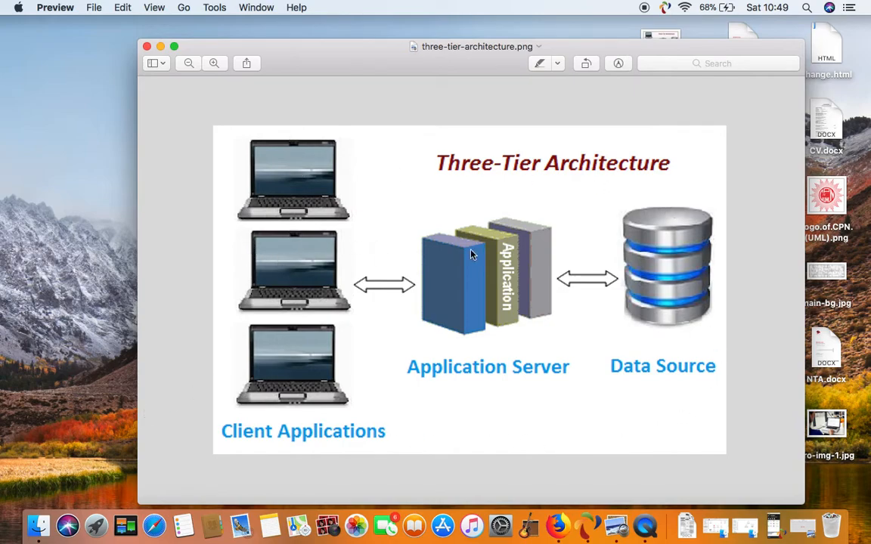
mouse_move(190, 370)
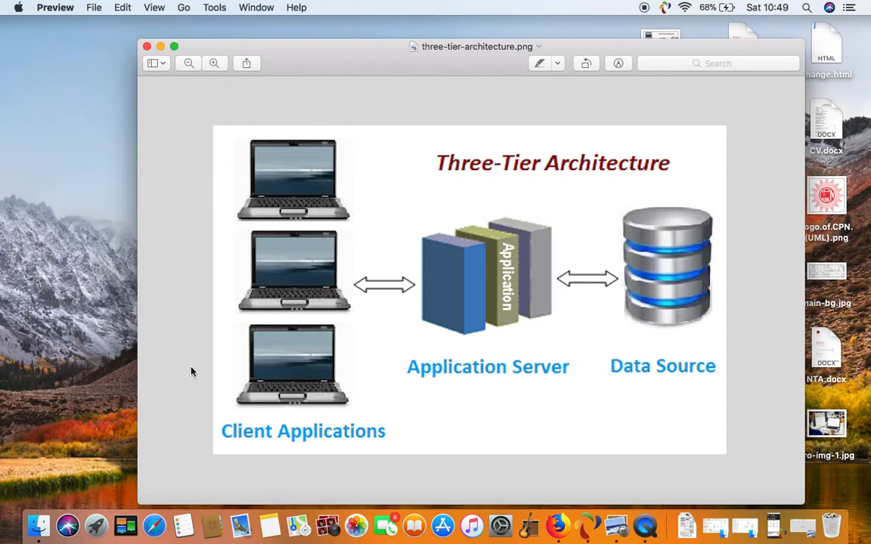
mouse_move(521, 392)
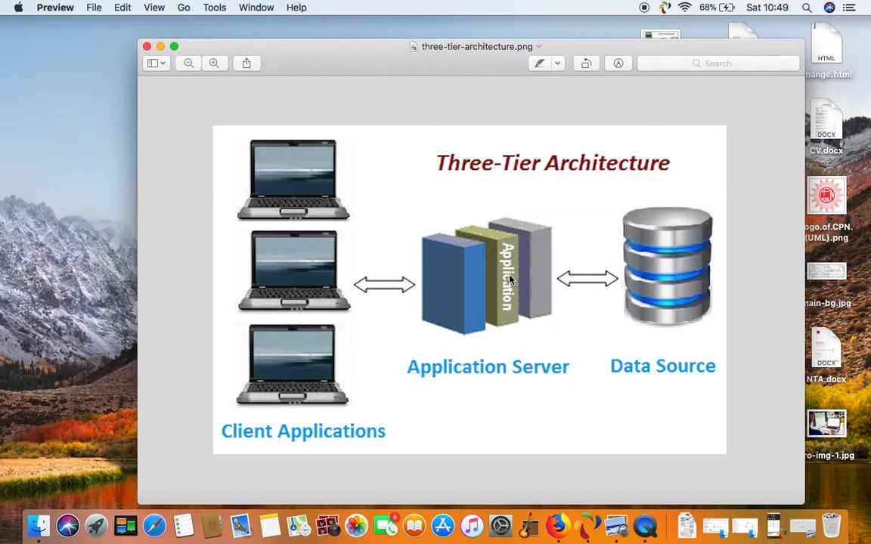
mouse_move(657, 266)
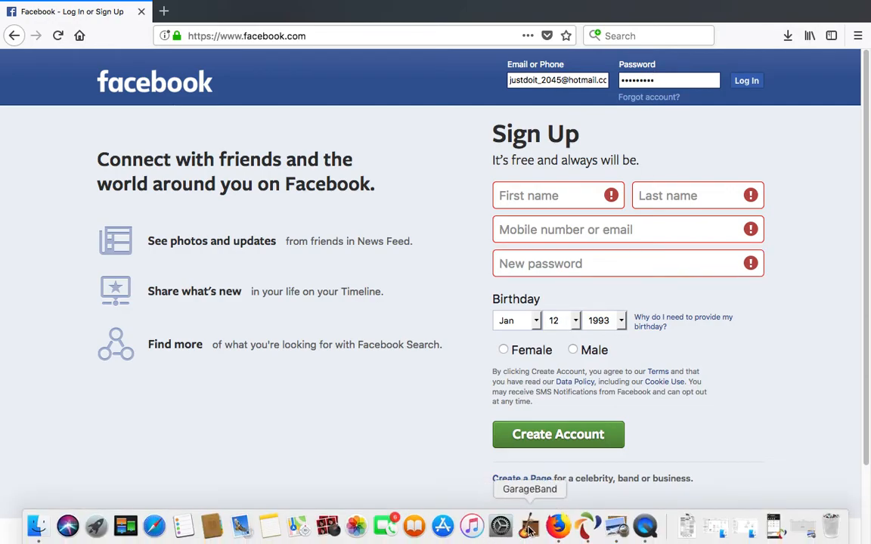
mouse_move(558, 526)
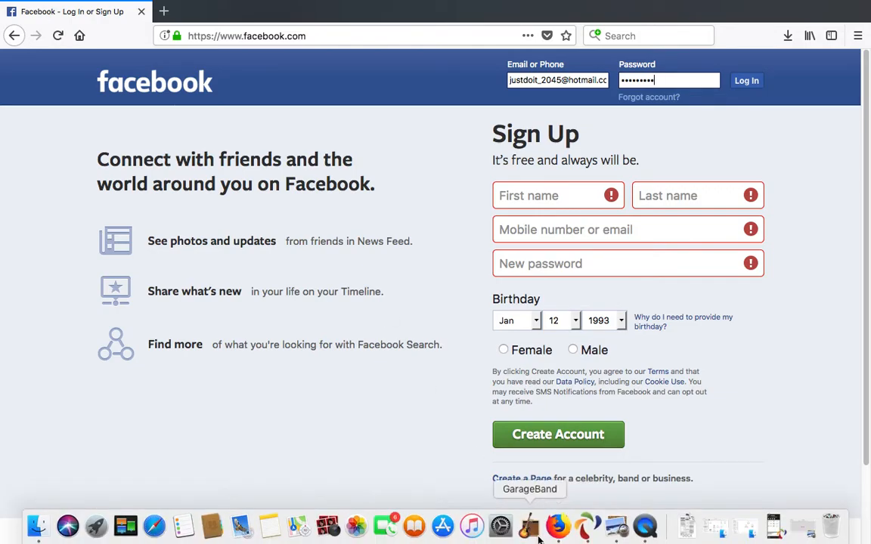
Step: Bring the three-tier-architecture.png window in Preview to the front
click(529, 526)
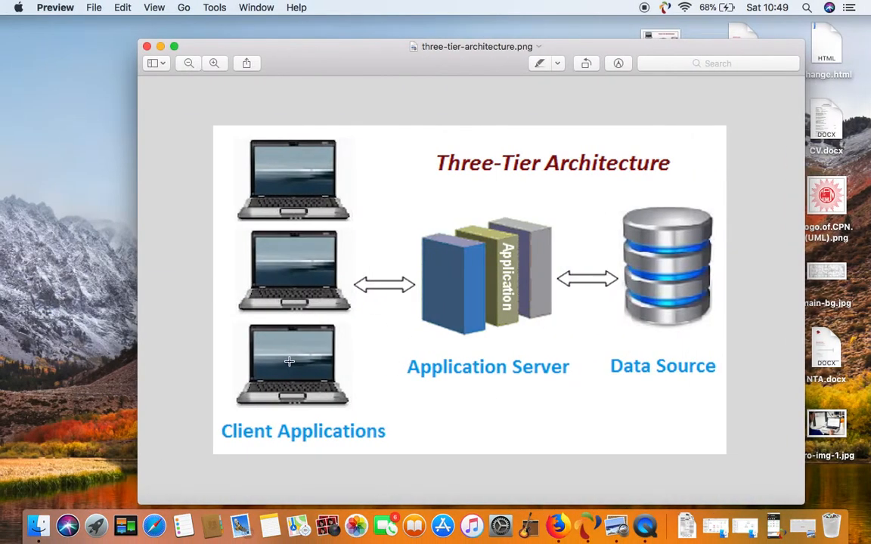
mouse_move(681, 324)
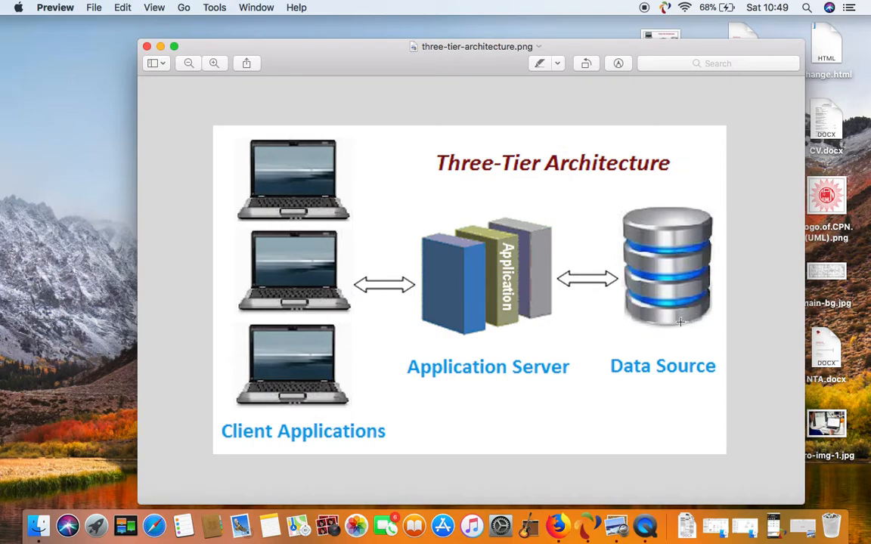
mouse_move(633, 330)
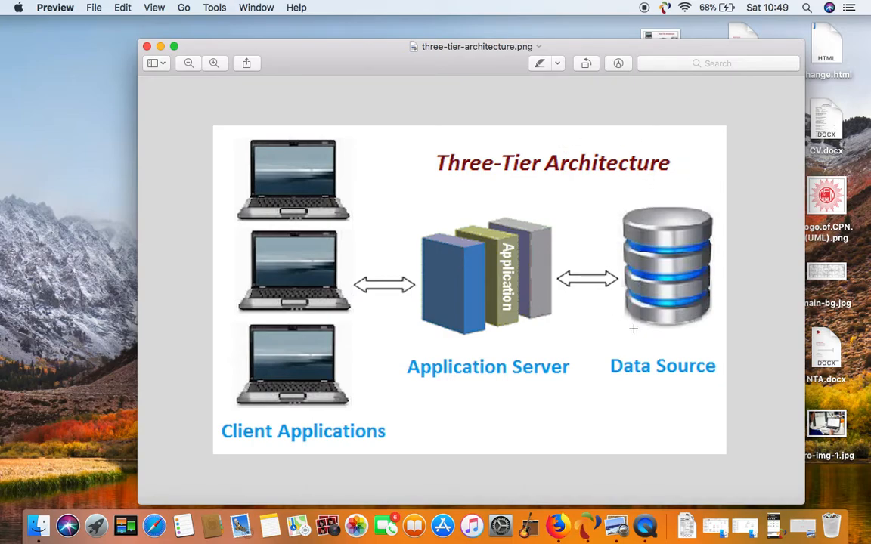
mouse_move(602, 254)
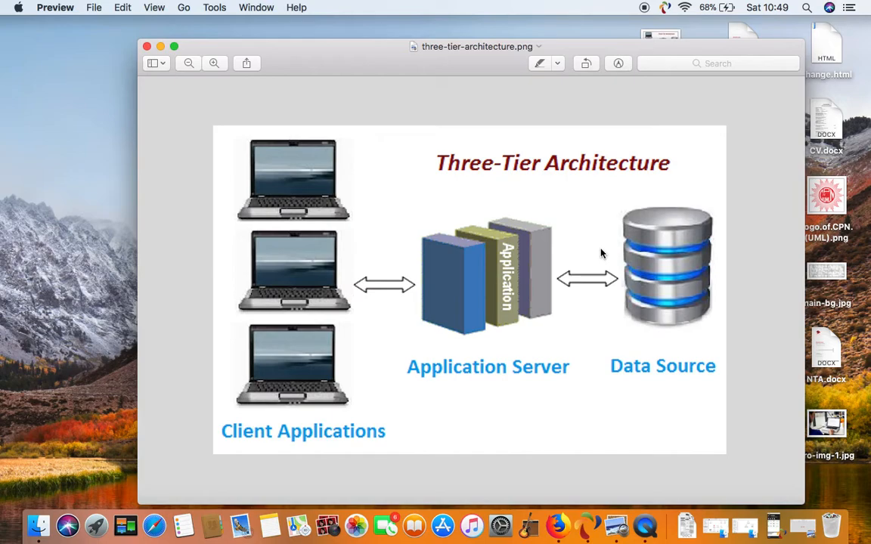
mouse_move(638, 209)
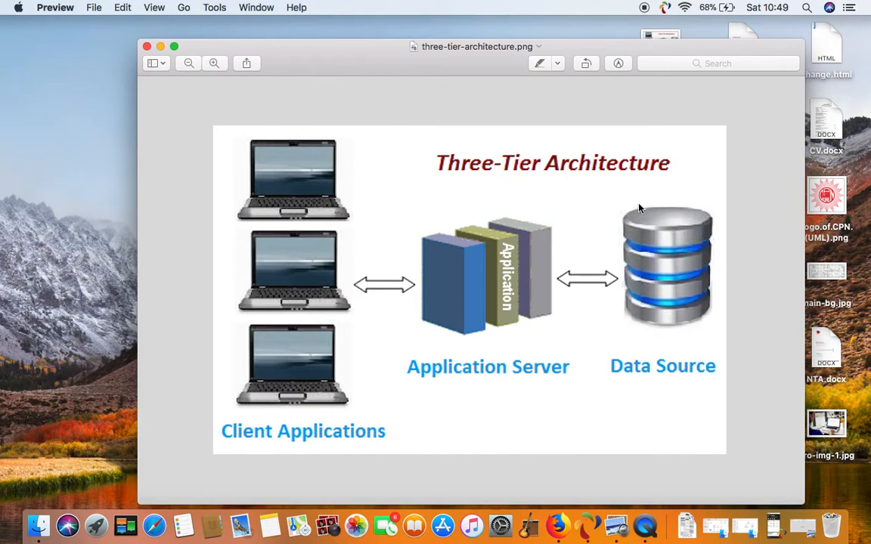
mouse_move(648, 227)
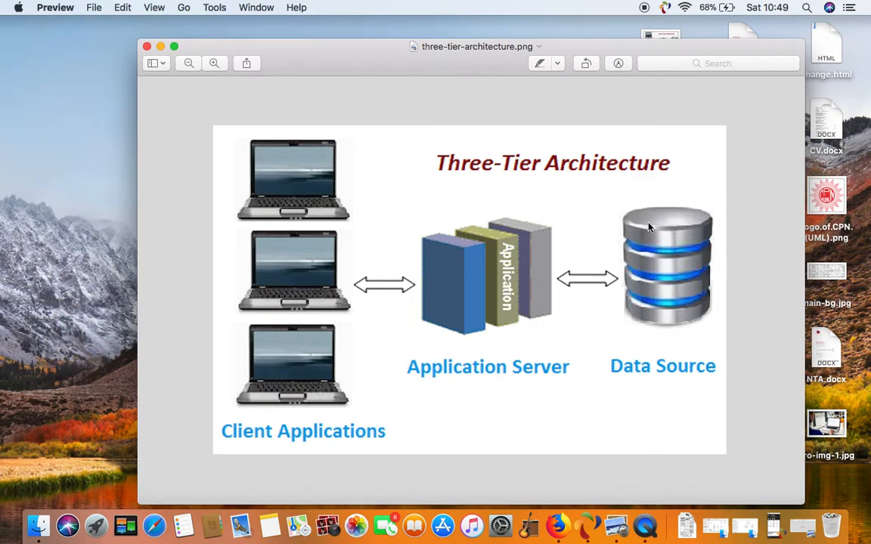
mouse_move(514, 321)
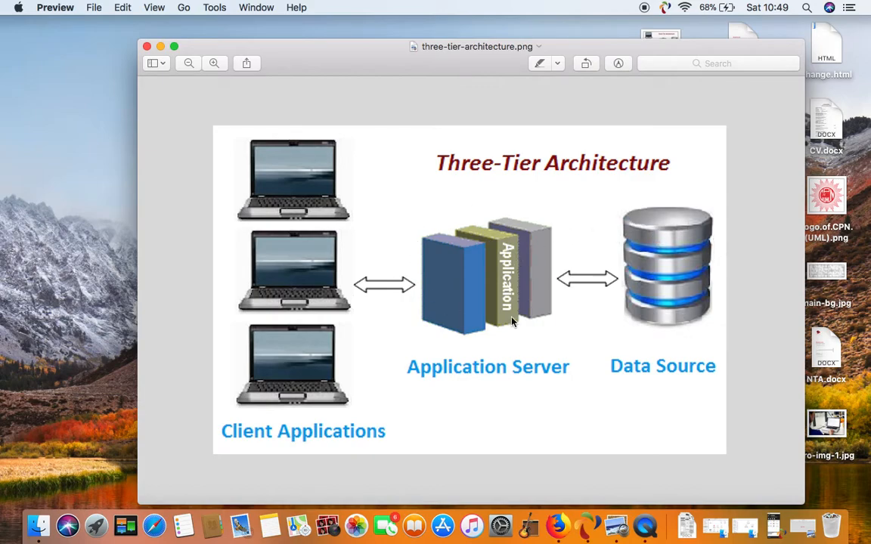
mouse_move(321, 220)
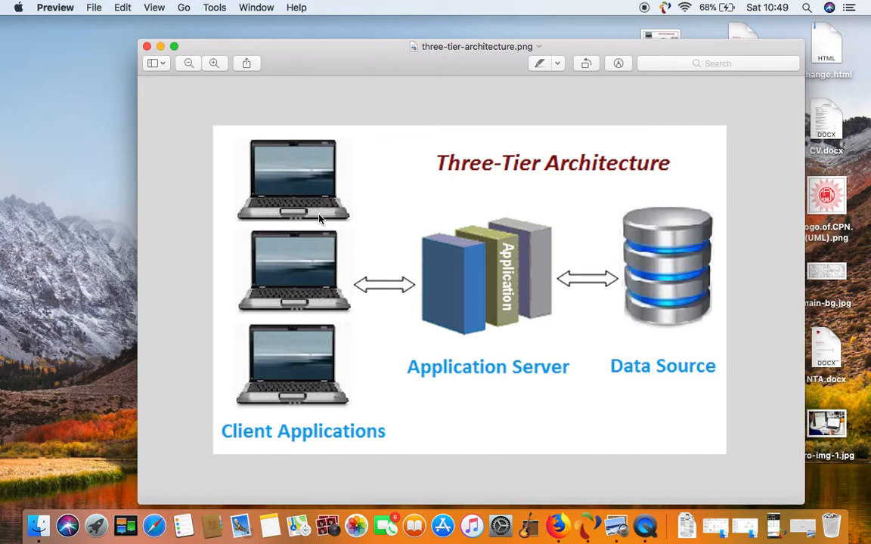
mouse_move(406, 207)
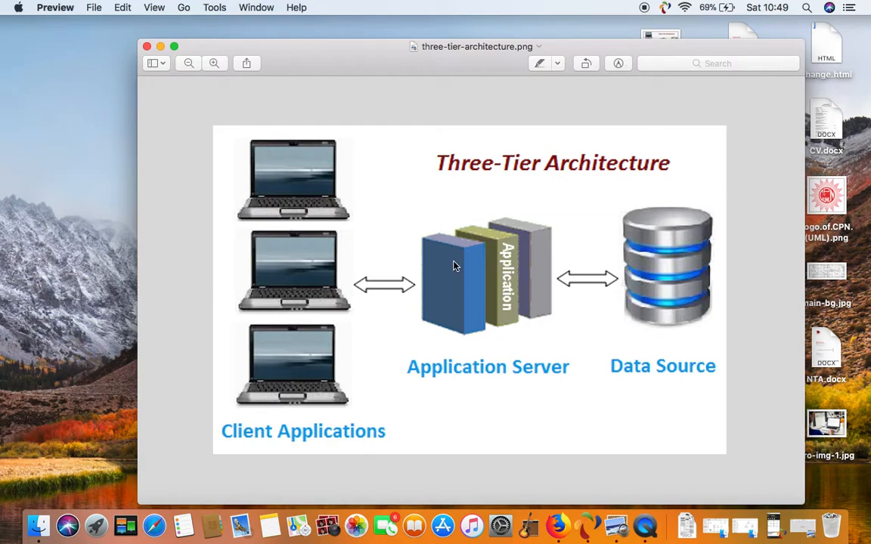
mouse_move(663, 261)
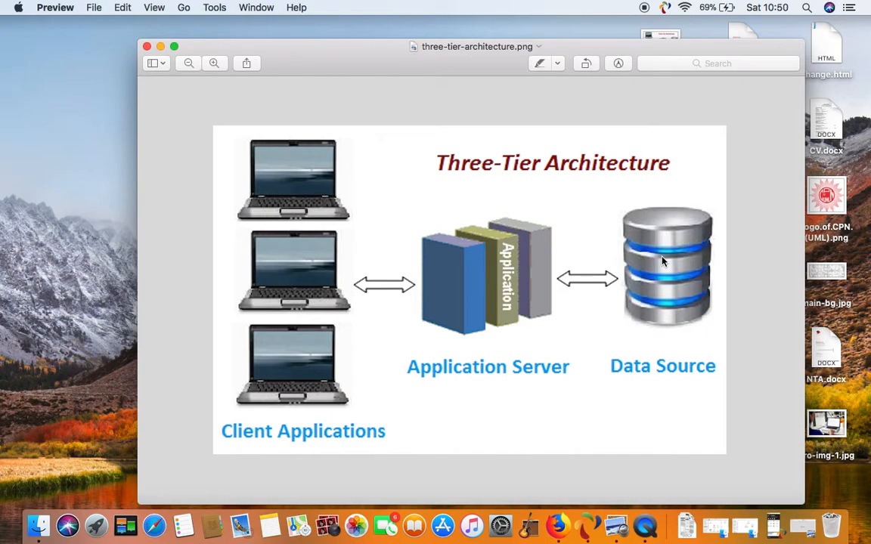
mouse_move(481, 242)
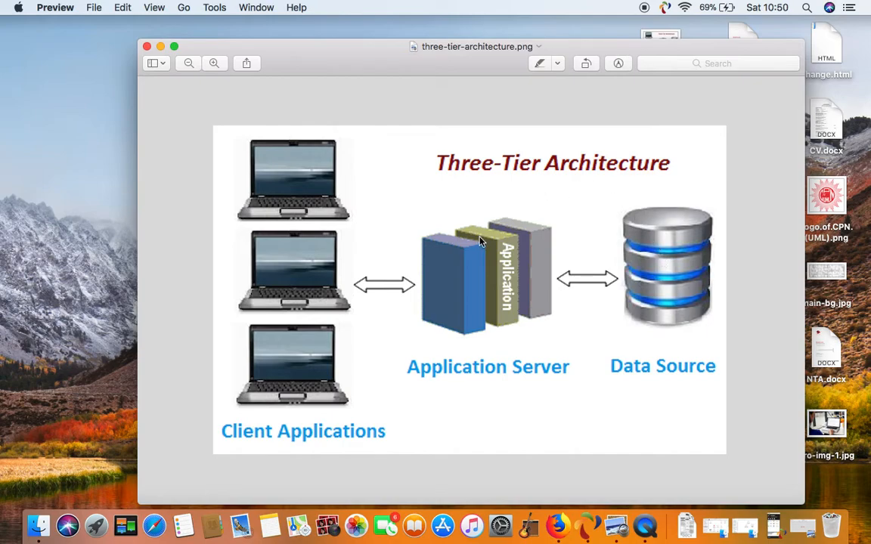
mouse_move(302, 179)
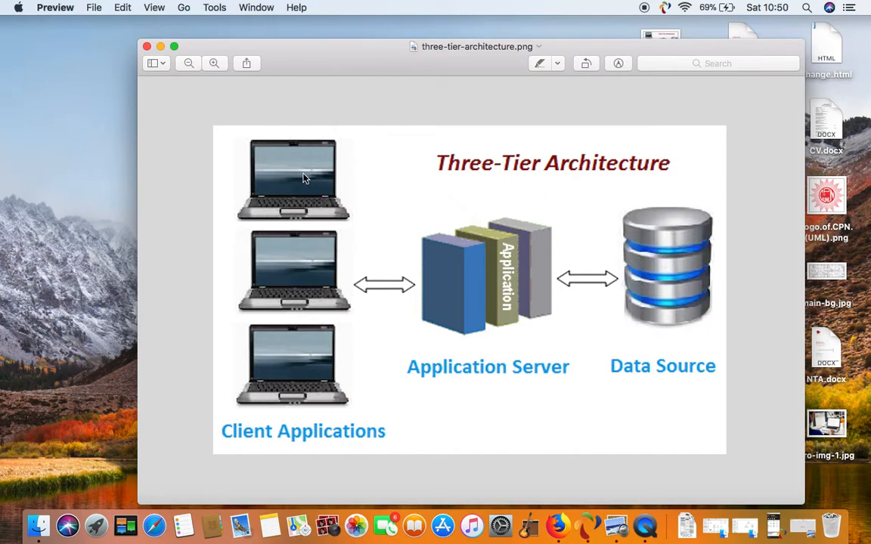
mouse_move(301, 181)
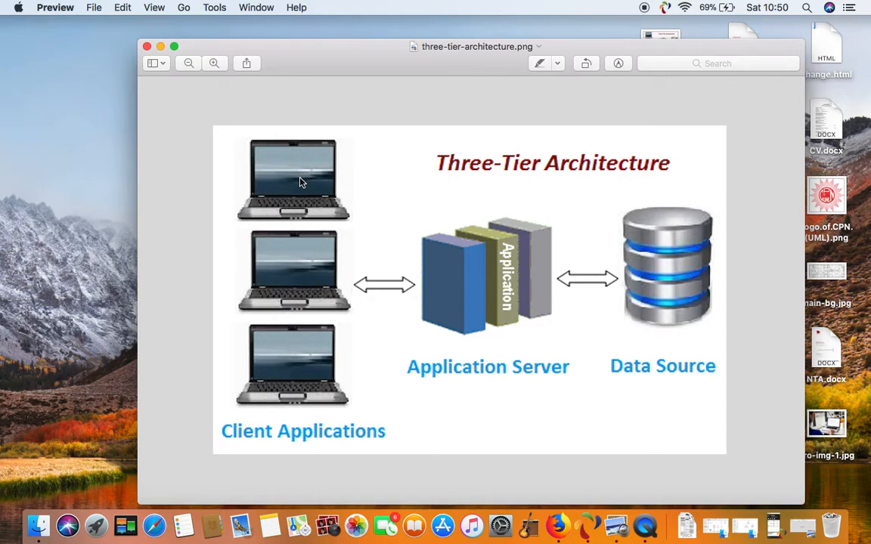
mouse_move(492, 218)
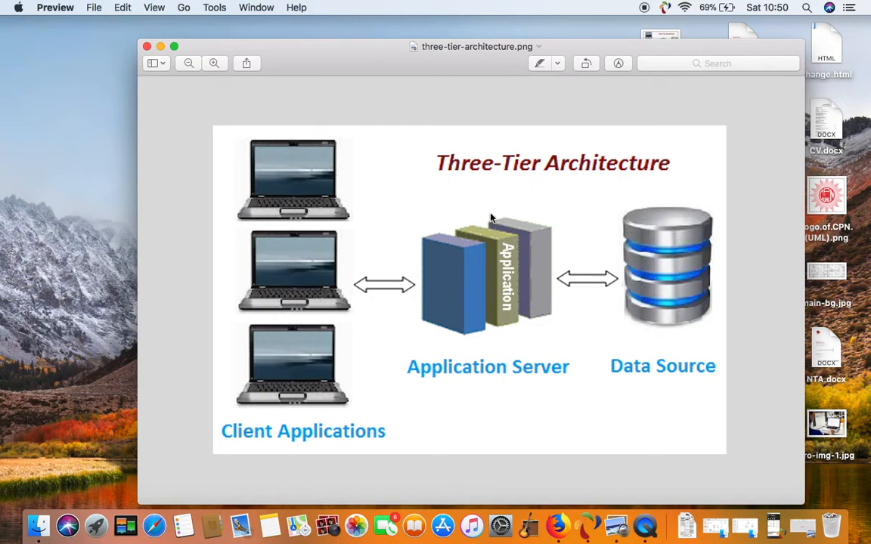
mouse_move(529, 257)
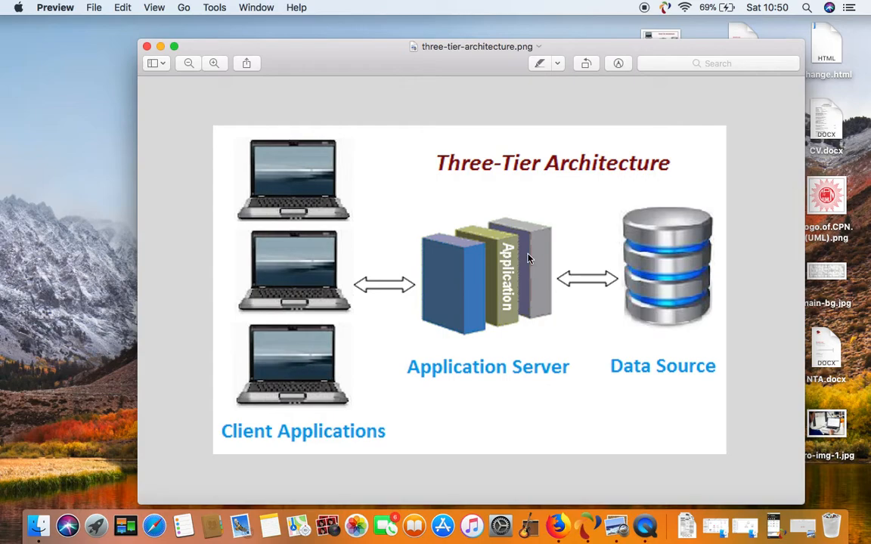
mouse_move(305, 187)
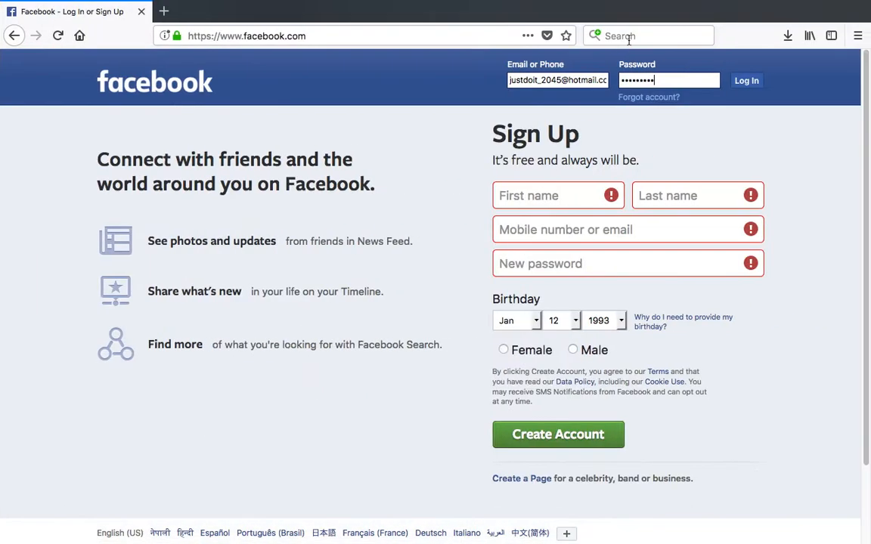
mouse_move(684, 80)
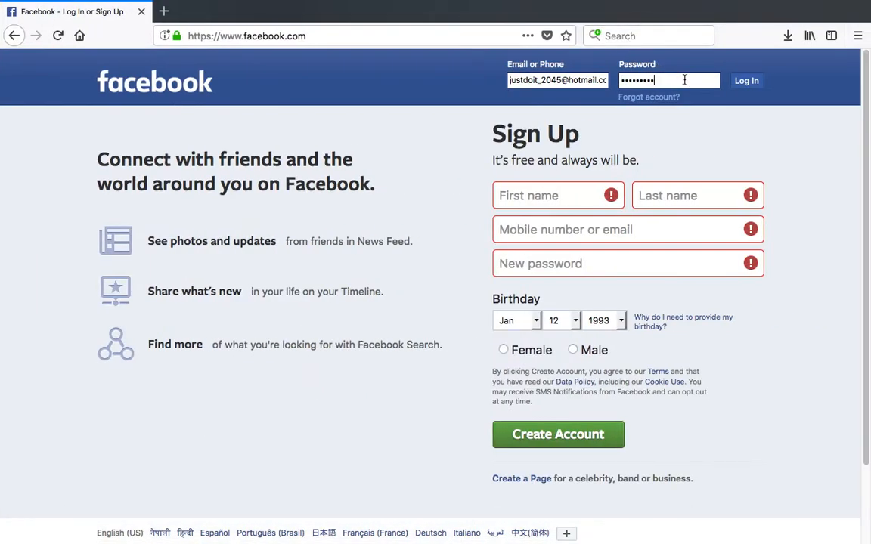
Step: Log in with the filled-in email and password, prompting the saved-login update offer
click(747, 80)
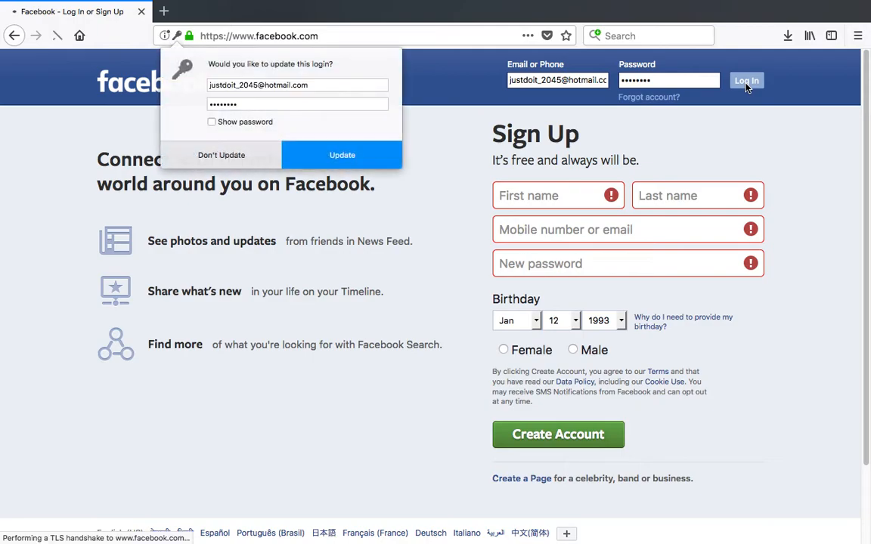
click(746, 80)
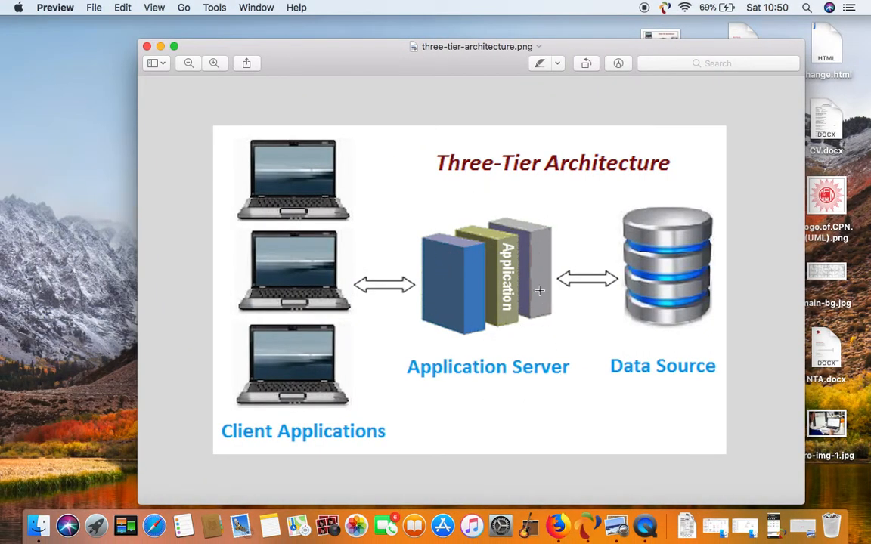
mouse_move(220, 350)
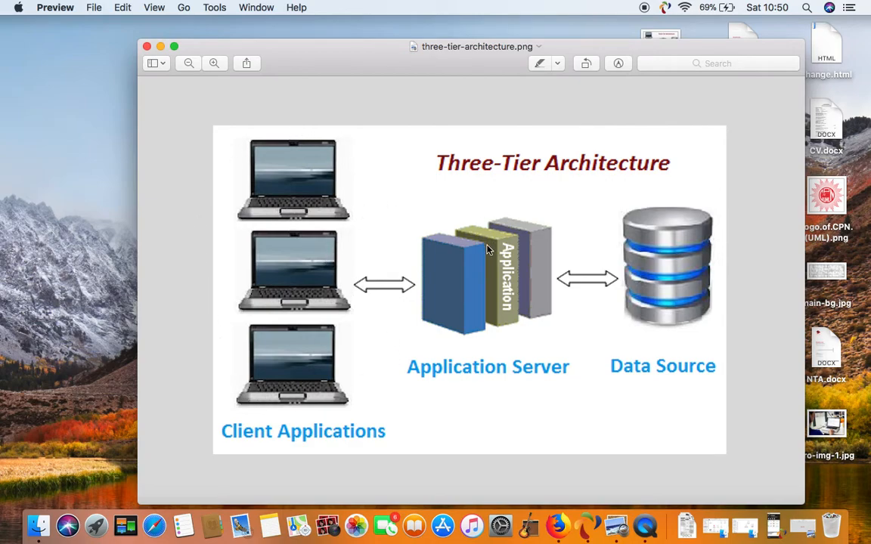
mouse_move(669, 234)
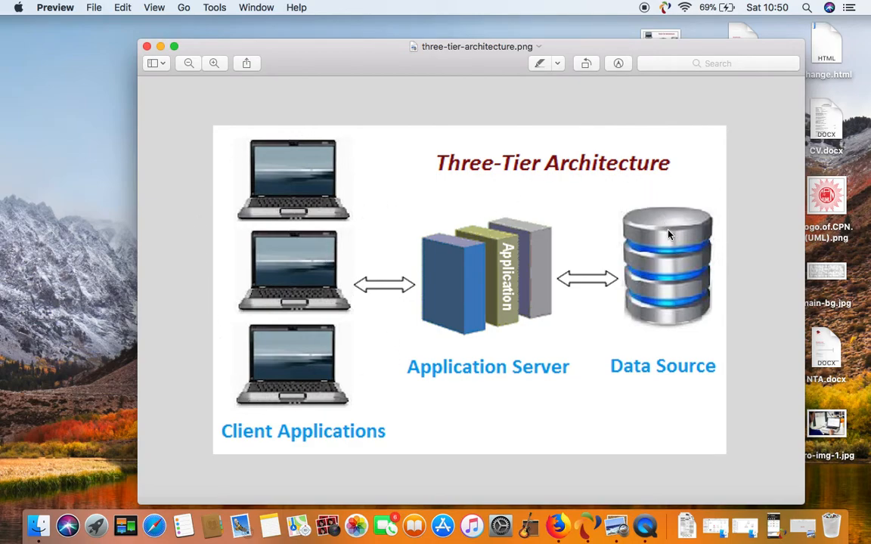
mouse_move(490, 237)
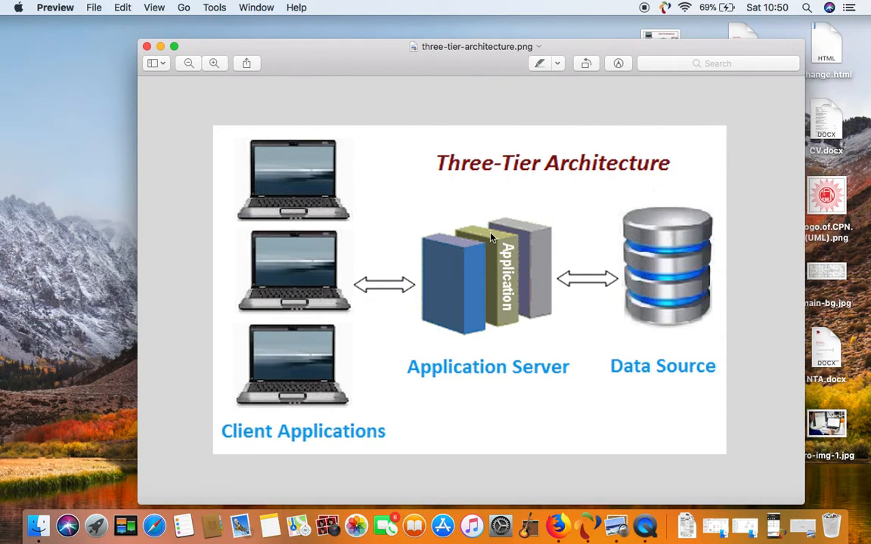
mouse_move(599, 169)
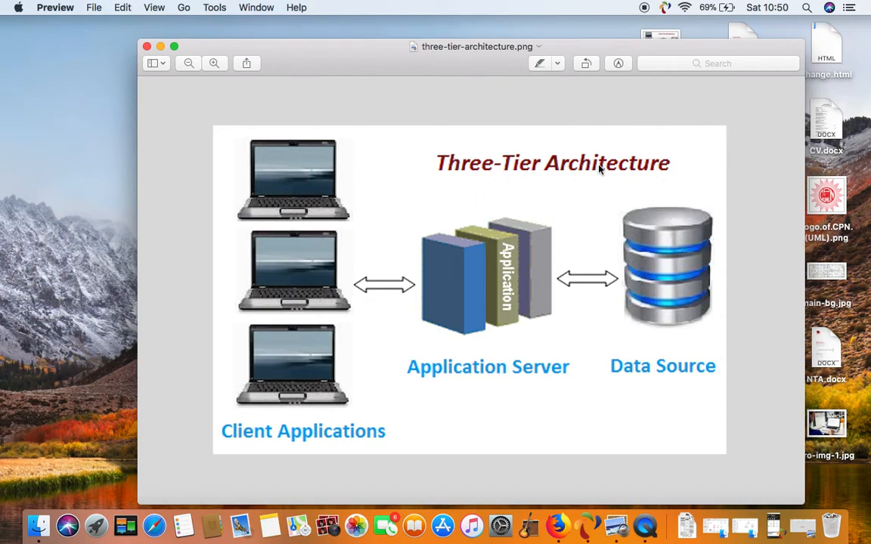
mouse_move(447, 145)
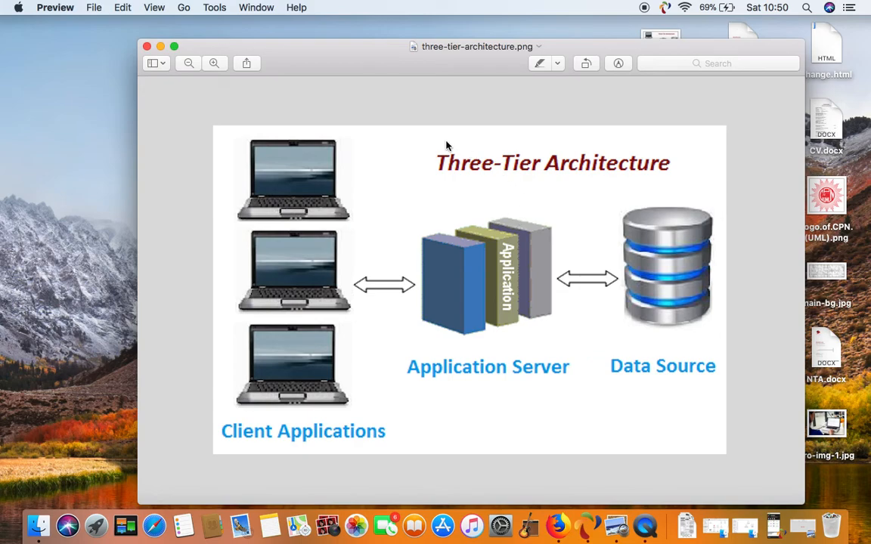
mouse_move(317, 181)
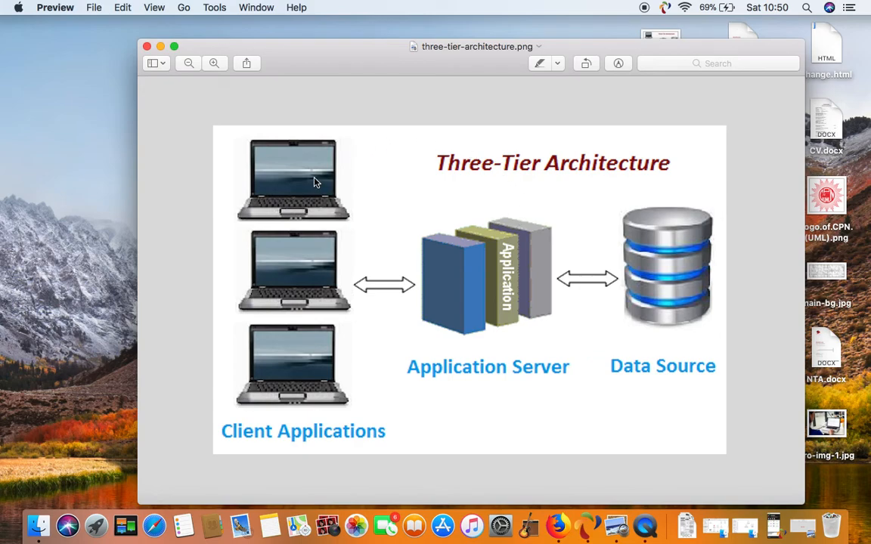